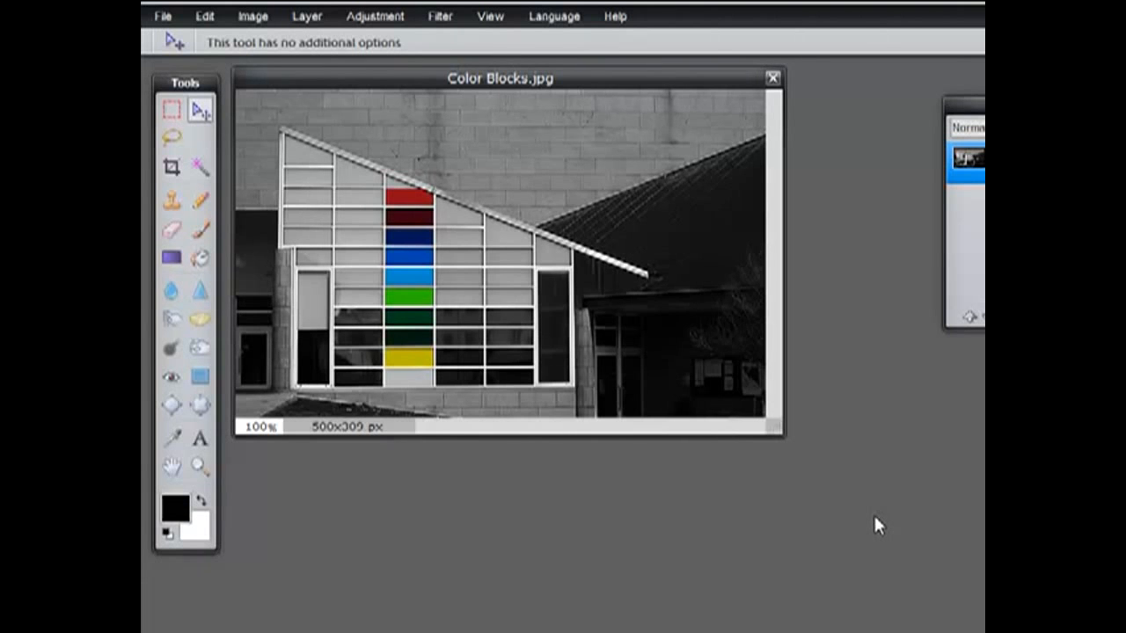
pyautogui.moveTo(858, 508)
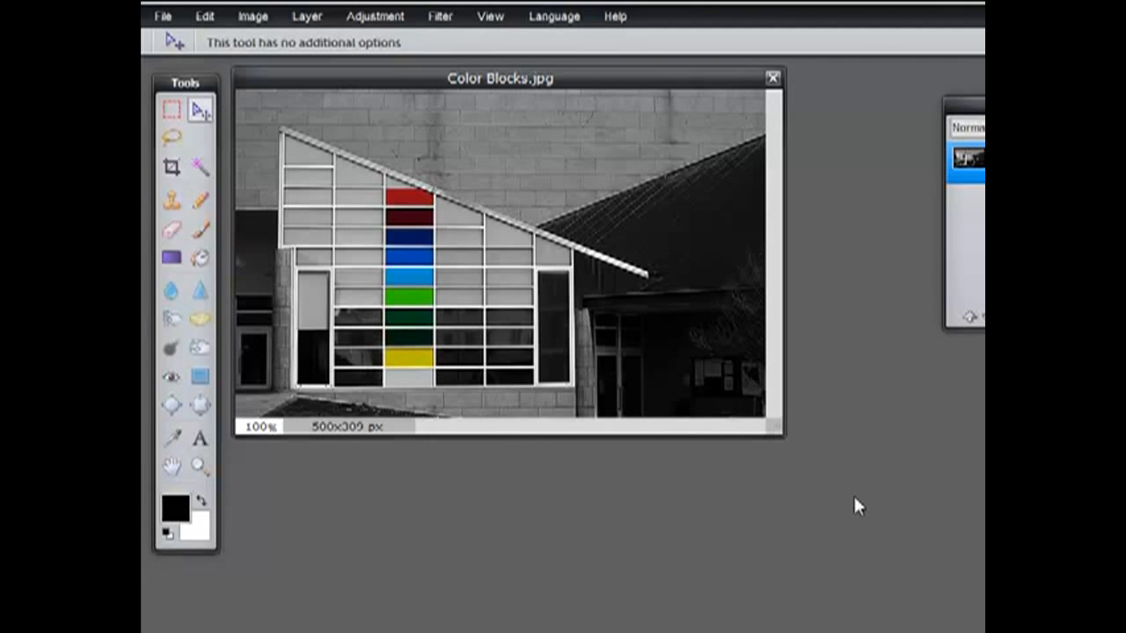
pyautogui.moveTo(295, 290)
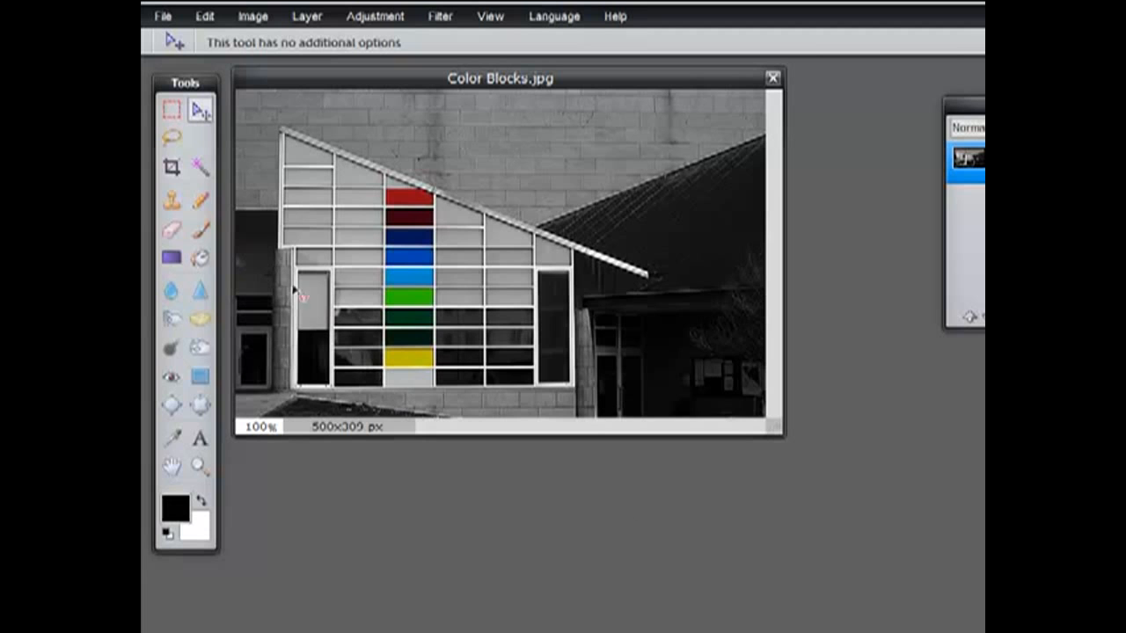
pyautogui.moveTo(200, 166)
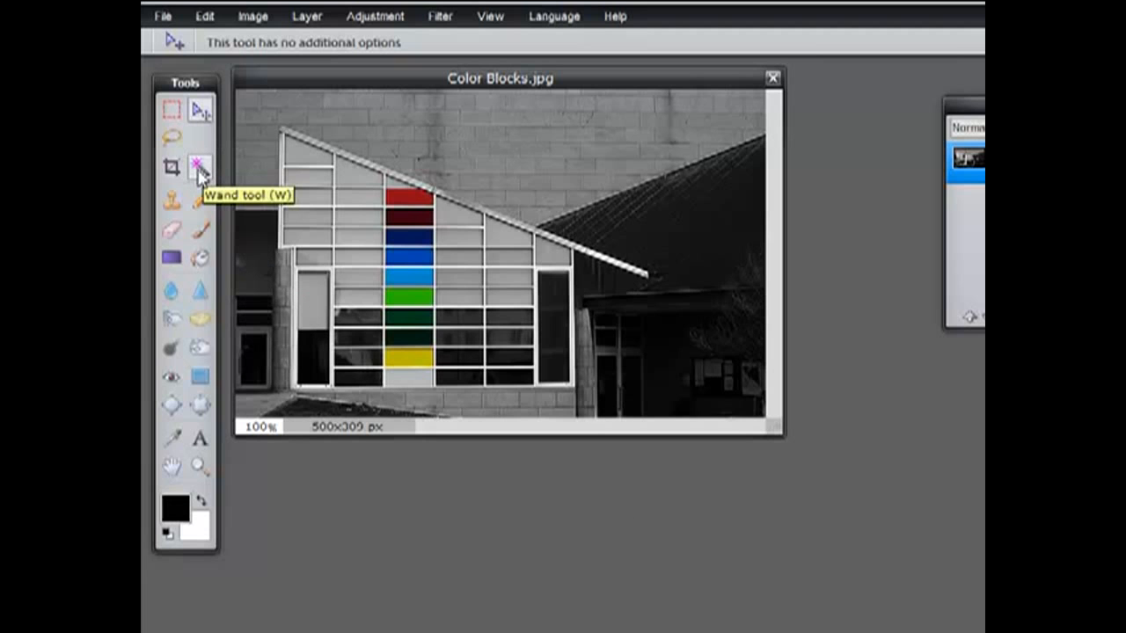
# - Activate the Magic Wand tool from the Tools panel
pyautogui.click(201, 163)
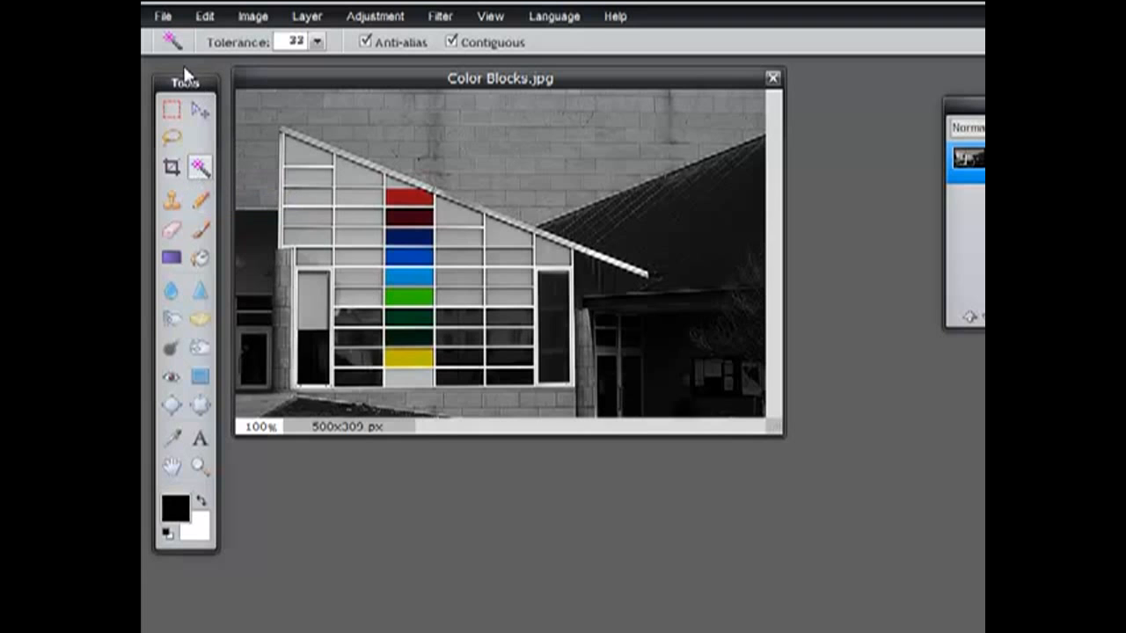
pyautogui.moveTo(341, 65)
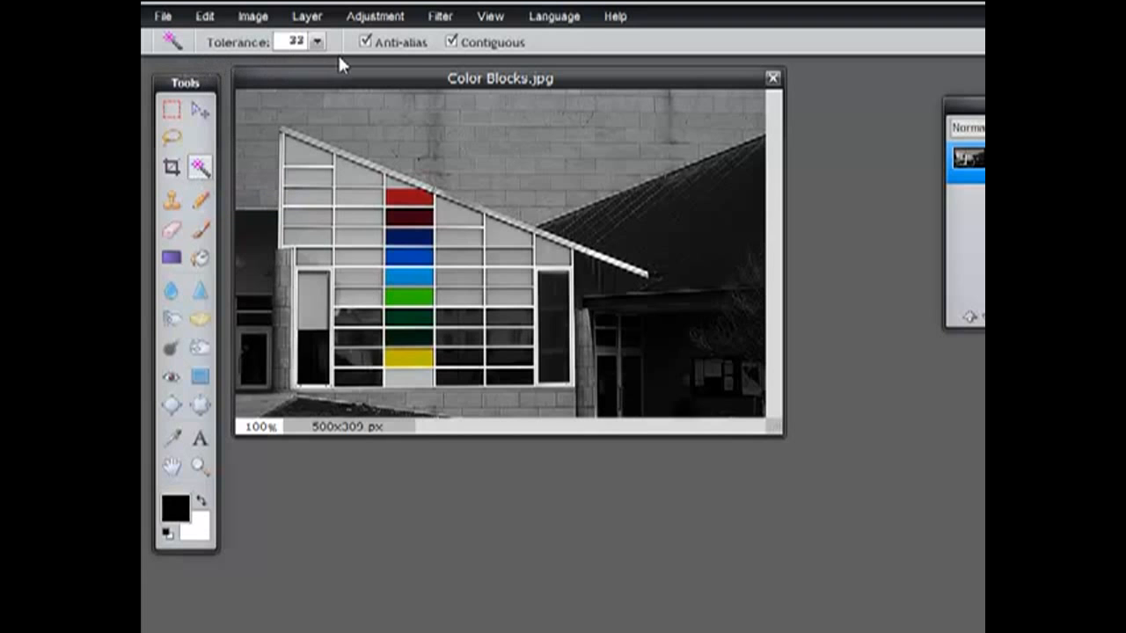
pyautogui.moveTo(387, 60)
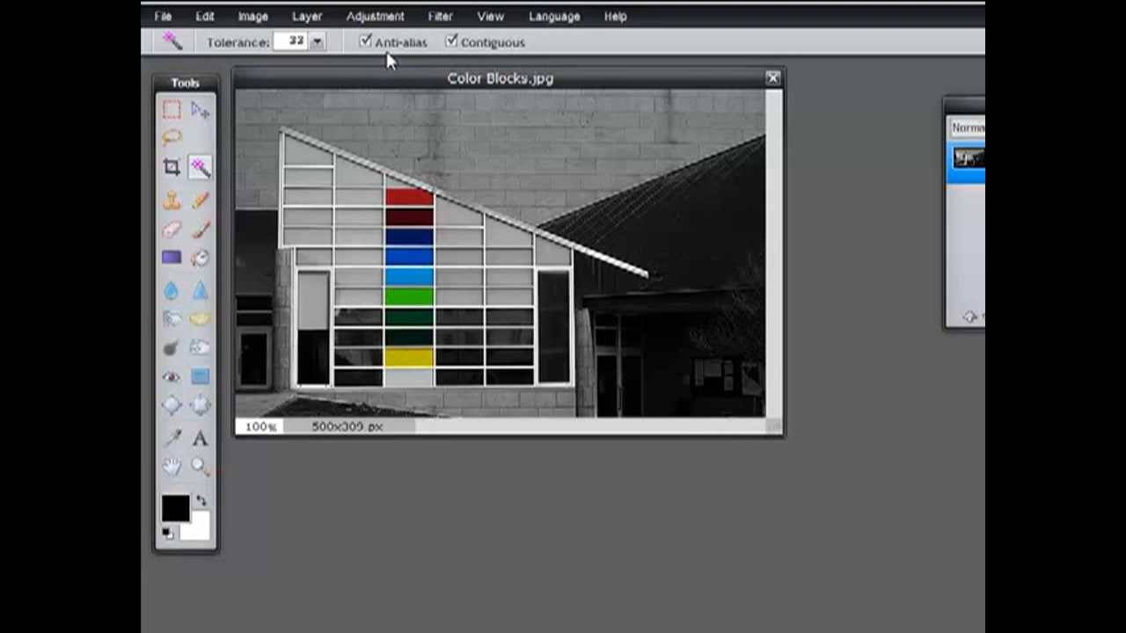
pyautogui.moveTo(392, 59)
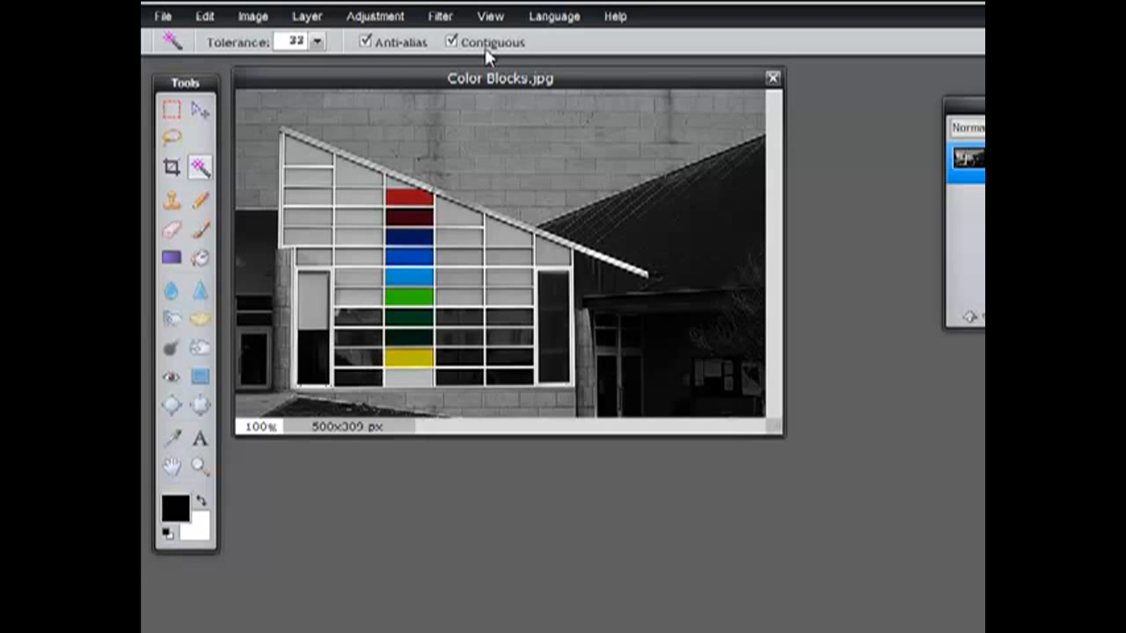
pyautogui.moveTo(479, 57)
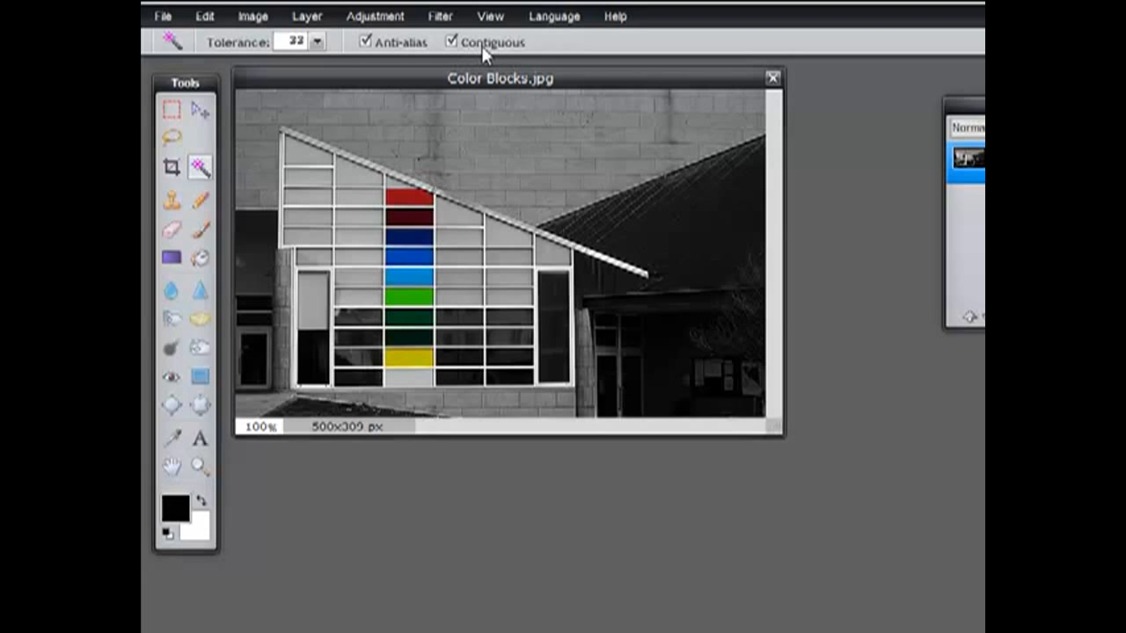
pyautogui.moveTo(491, 59)
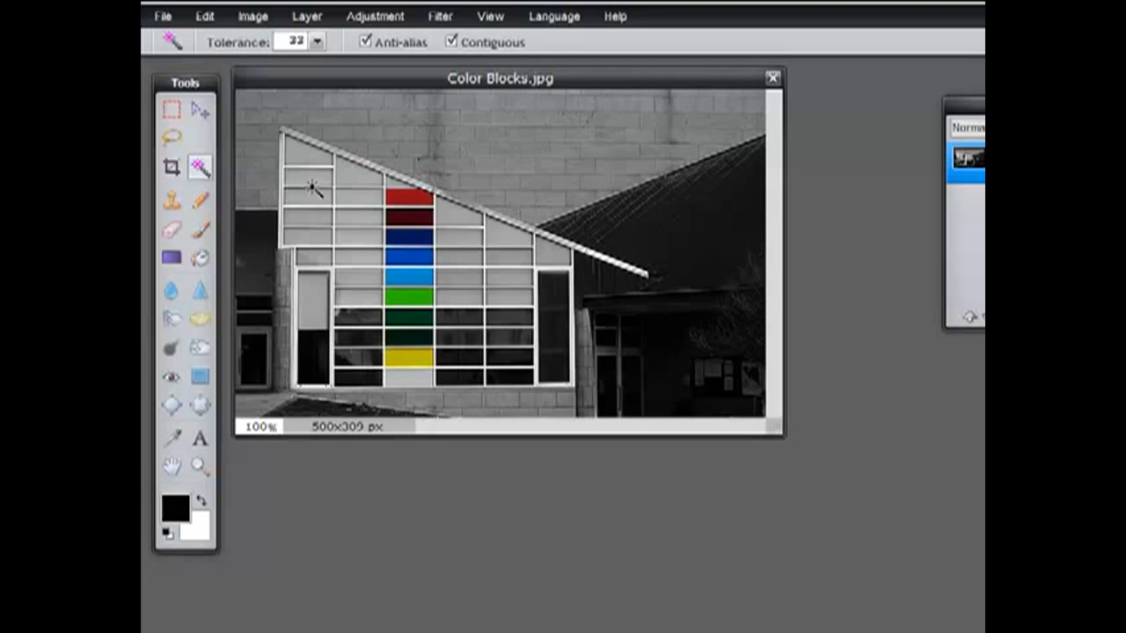
# - Test-select a white window panel, clear it, and turn off Contiguous
pyautogui.click(312, 193)
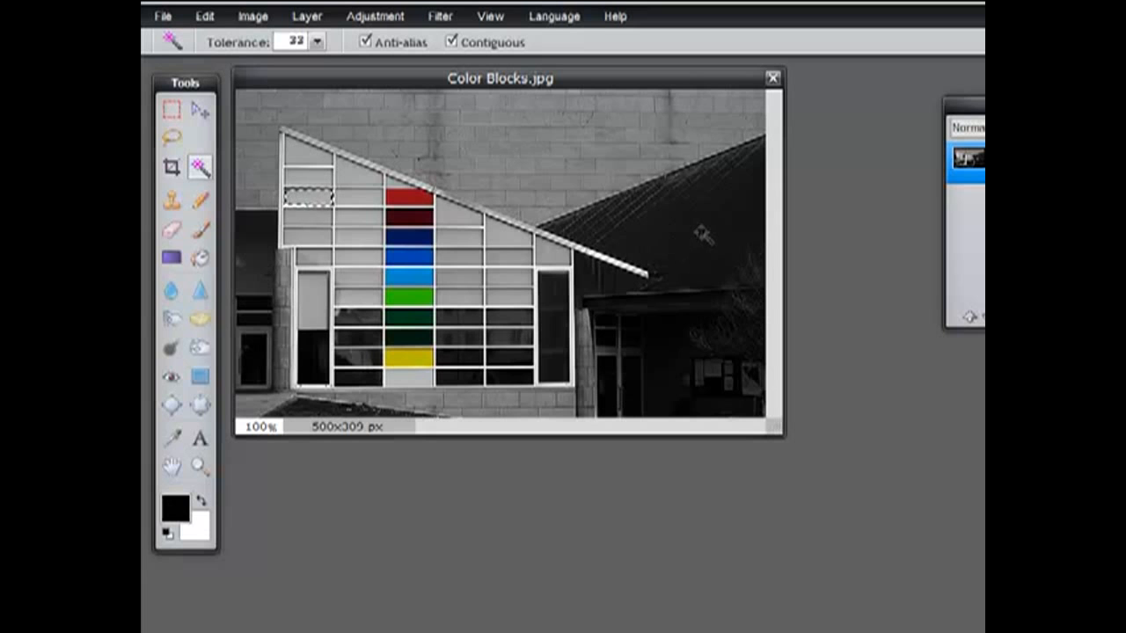
pyautogui.click(721, 200)
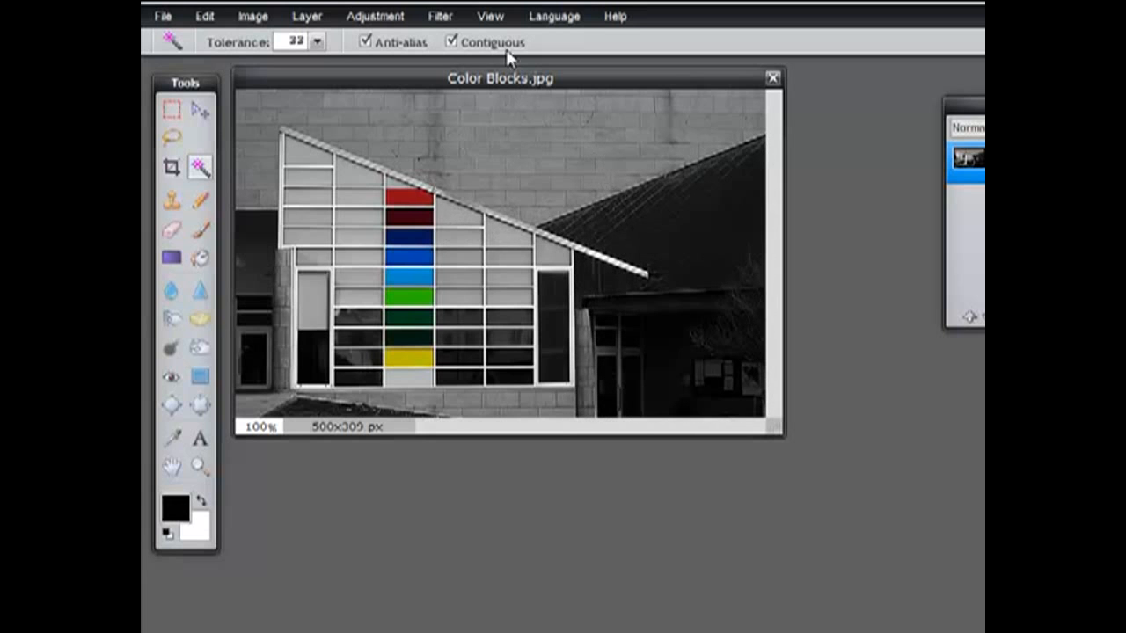
pyautogui.click(452, 43)
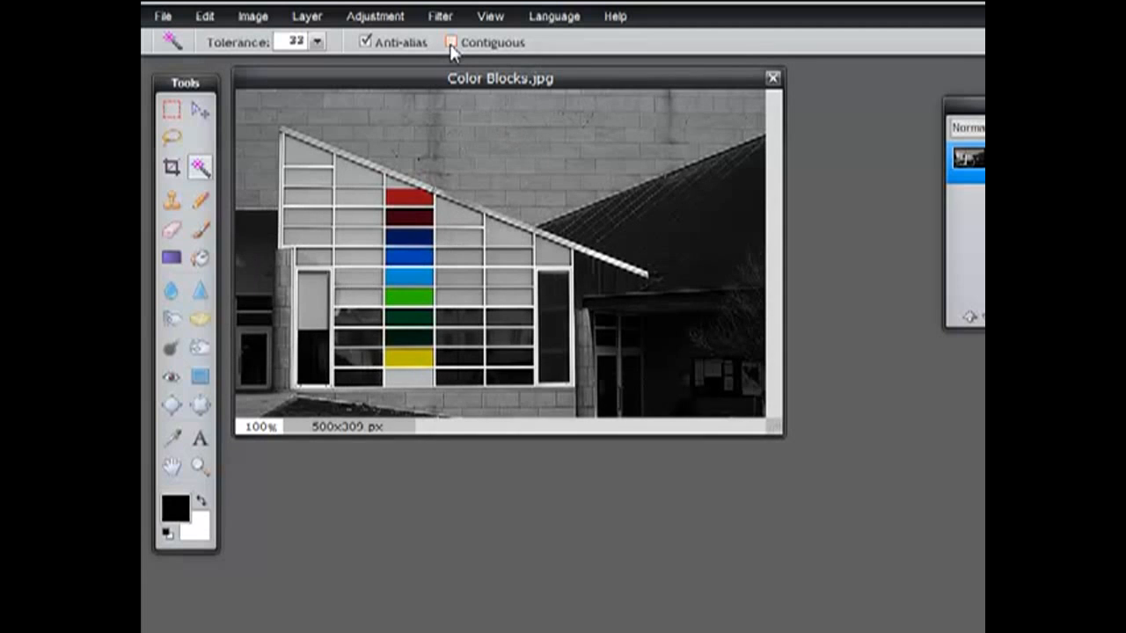
# - Re-enable Contiguous and select the red, light blue and white panels individually
pyautogui.click(451, 43)
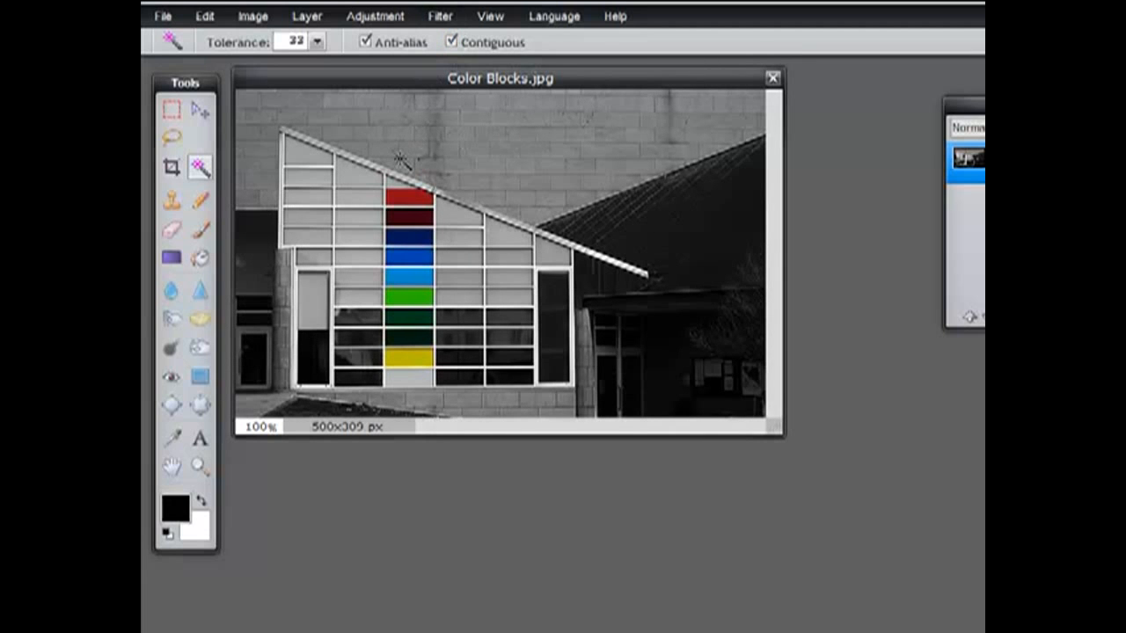
pyautogui.click(405, 192)
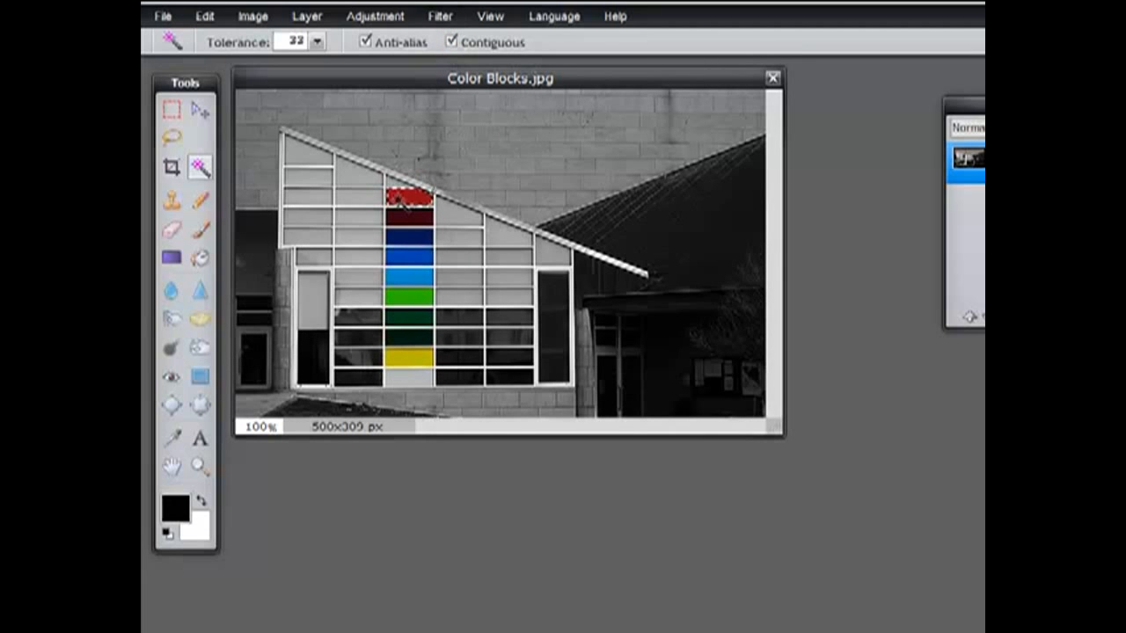
pyautogui.click(401, 198)
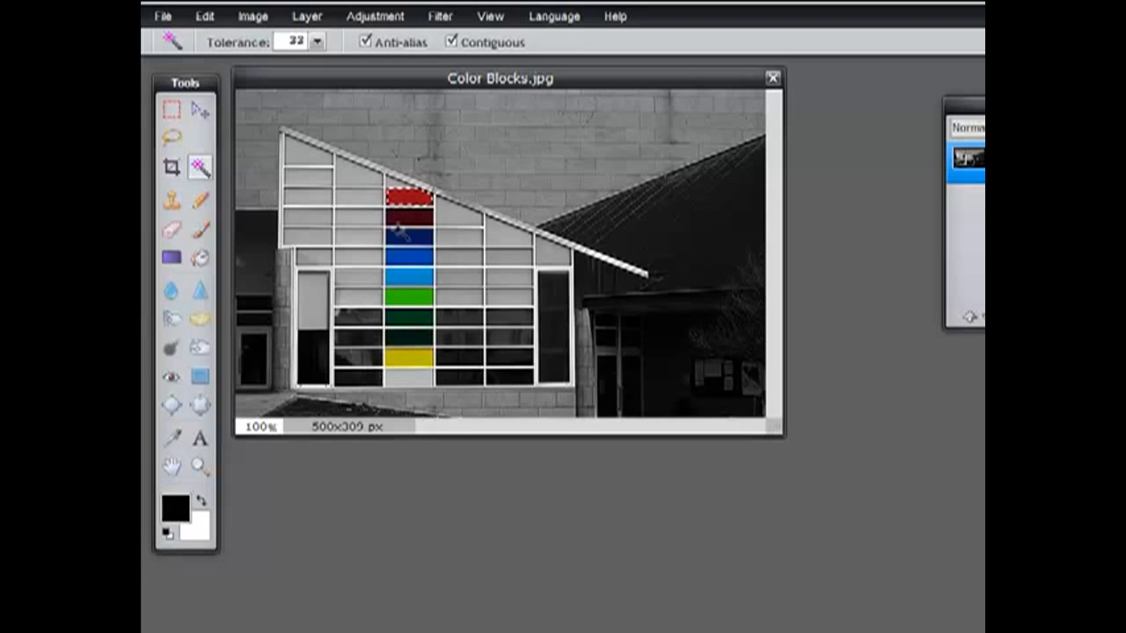
pyautogui.click(405, 280)
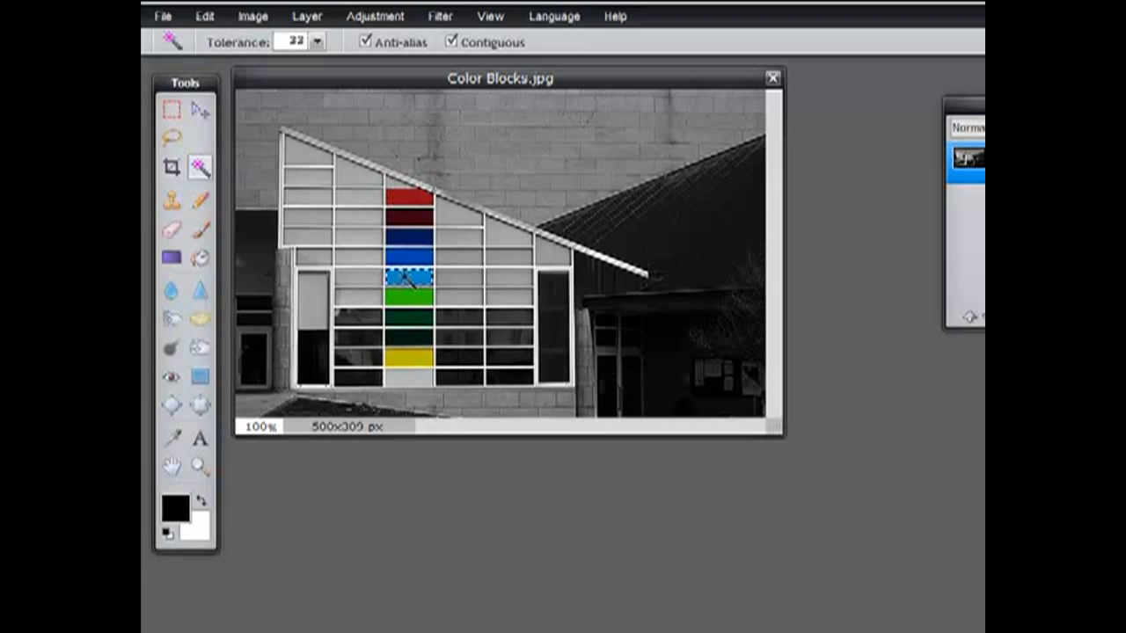
pyautogui.click(405, 358)
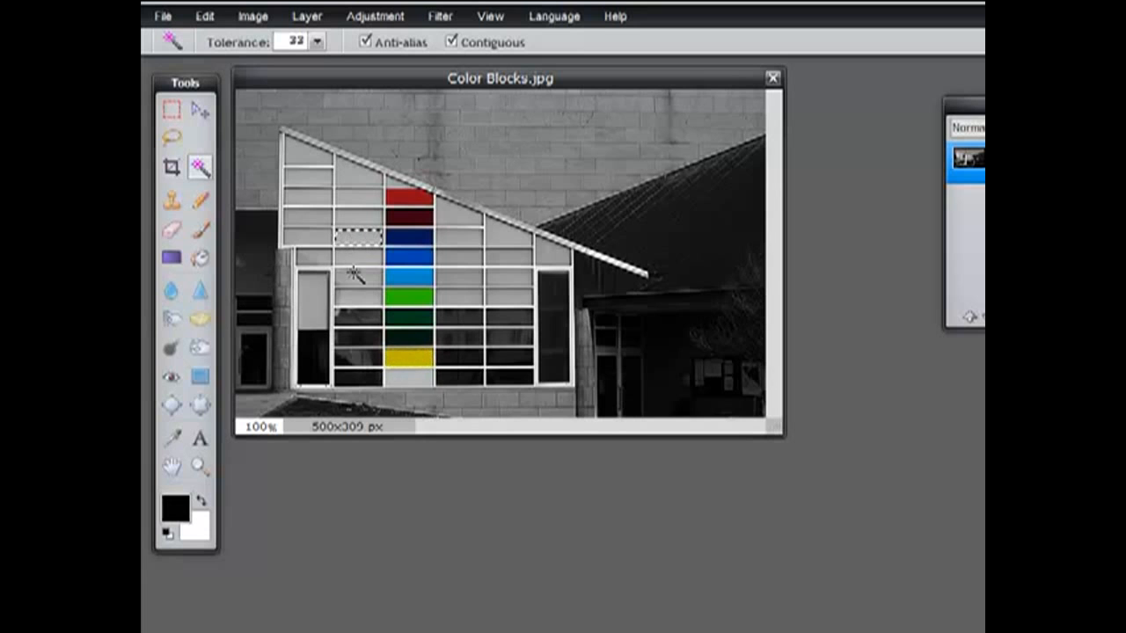
# - Build a combined selection of the dark blue, green and yellow panels
pyautogui.click(312, 303)
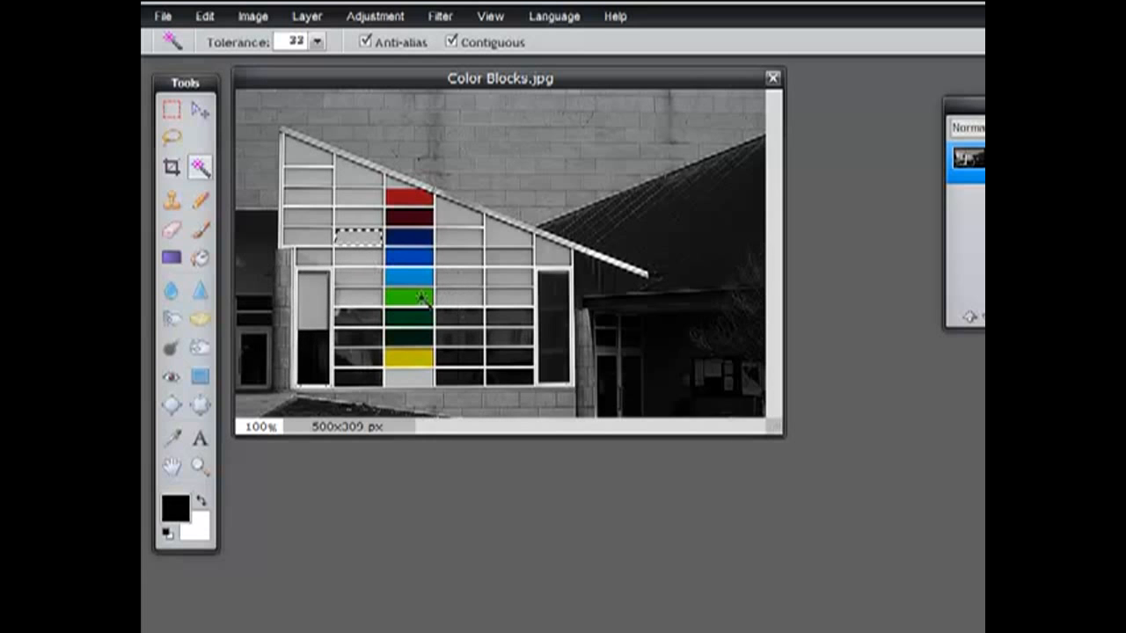
pyautogui.click(406, 298)
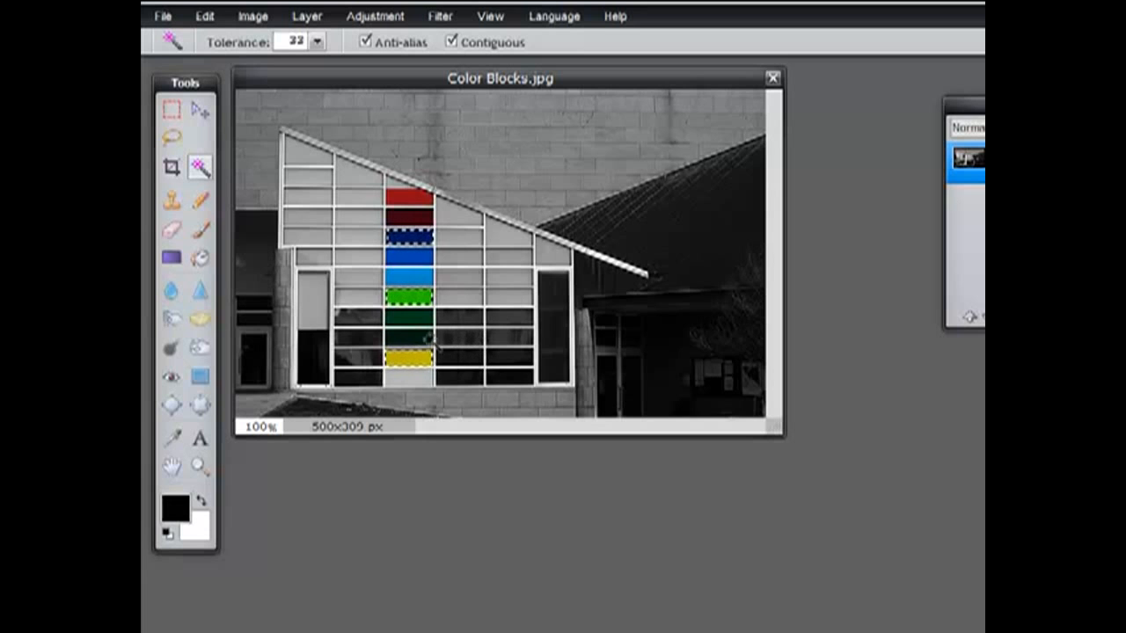
pyautogui.click(409, 358)
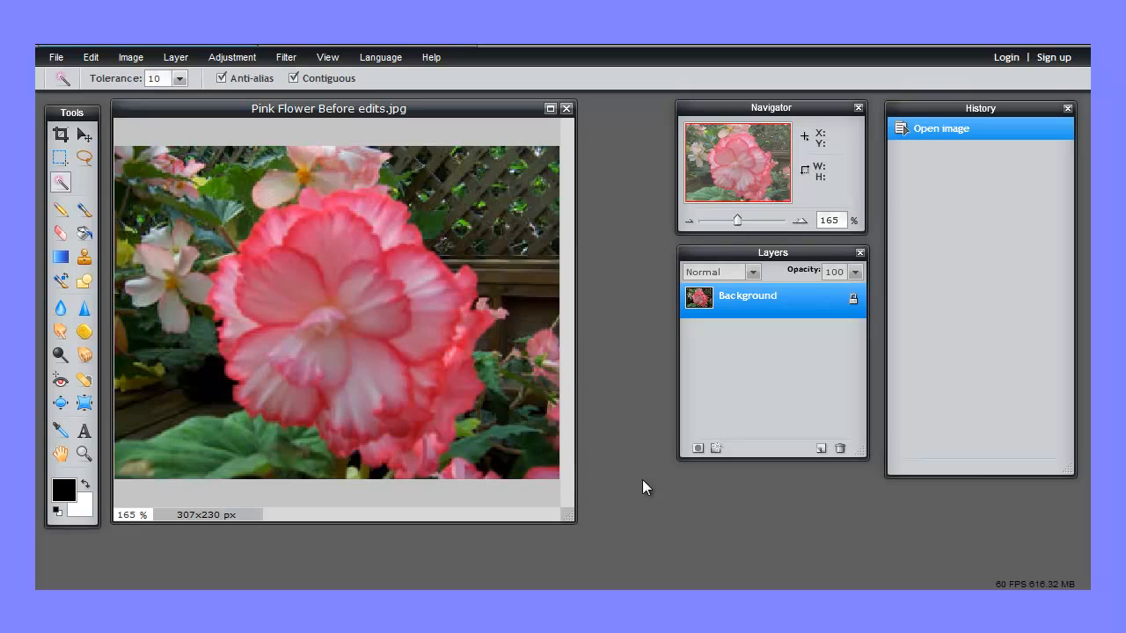
pyautogui.moveTo(622, 406)
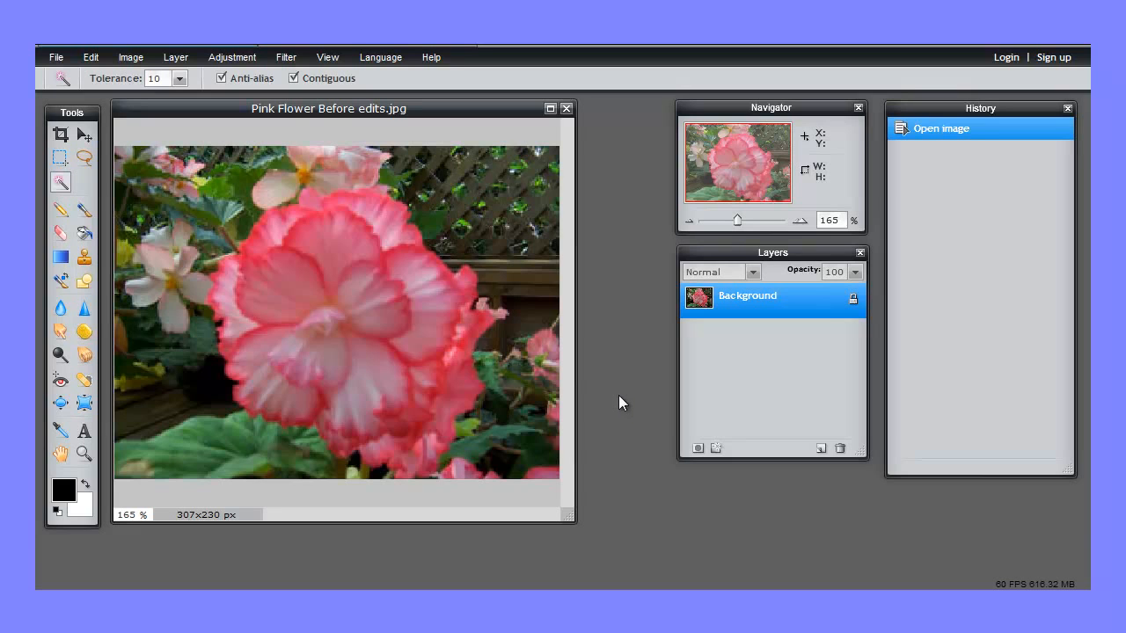
pyautogui.moveTo(623, 378)
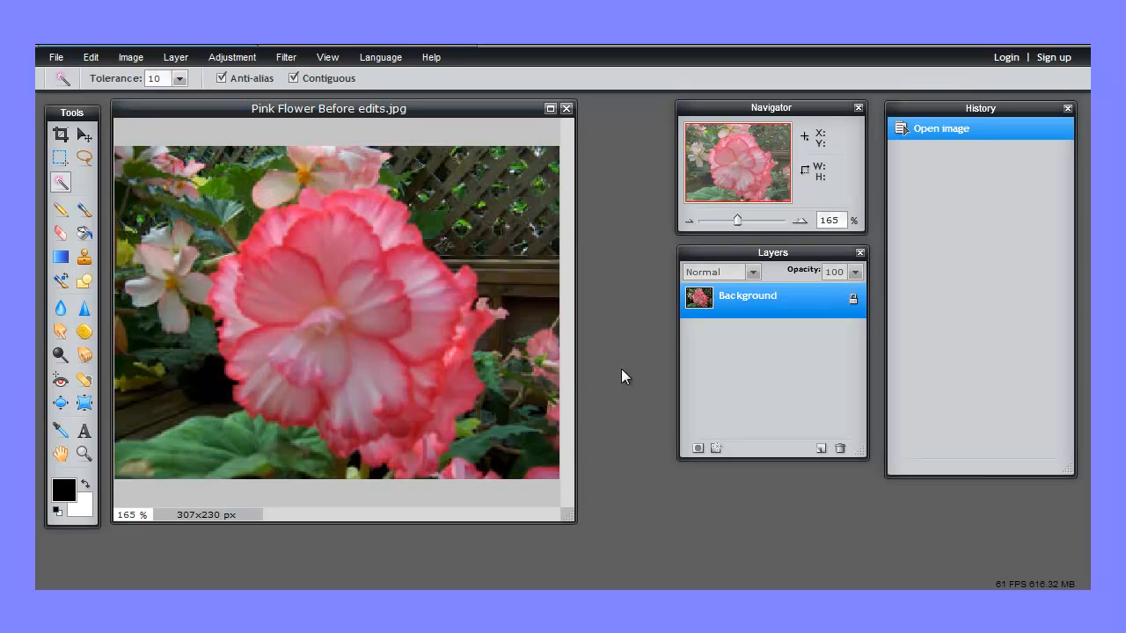
pyautogui.moveTo(620, 341)
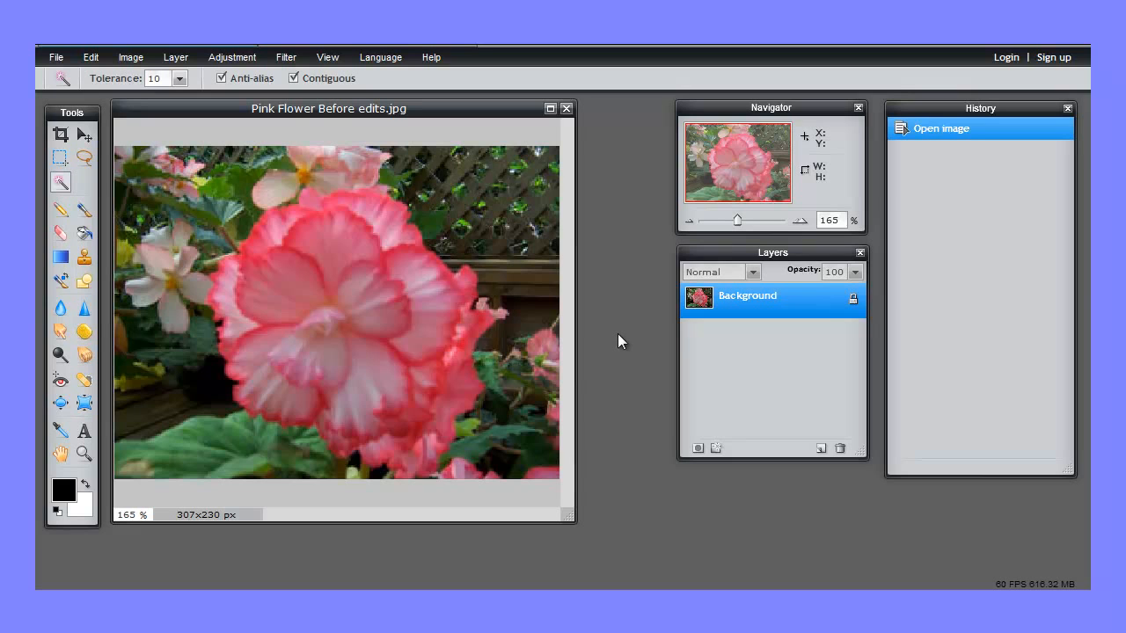
pyautogui.moveTo(619, 337)
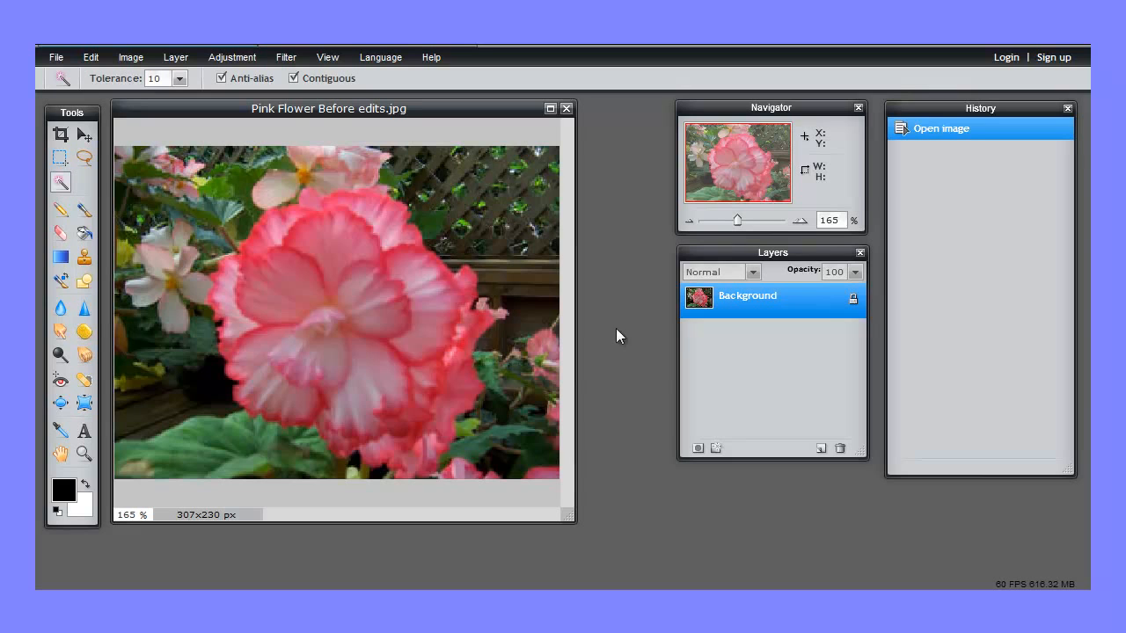
pyautogui.moveTo(620, 262)
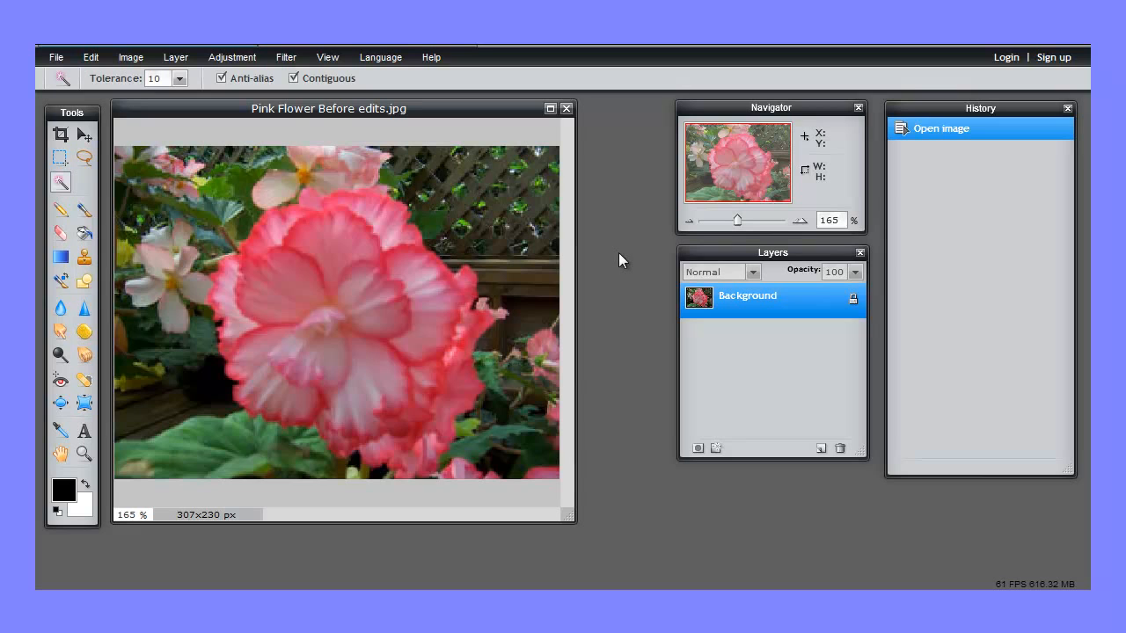
pyautogui.moveTo(615, 278)
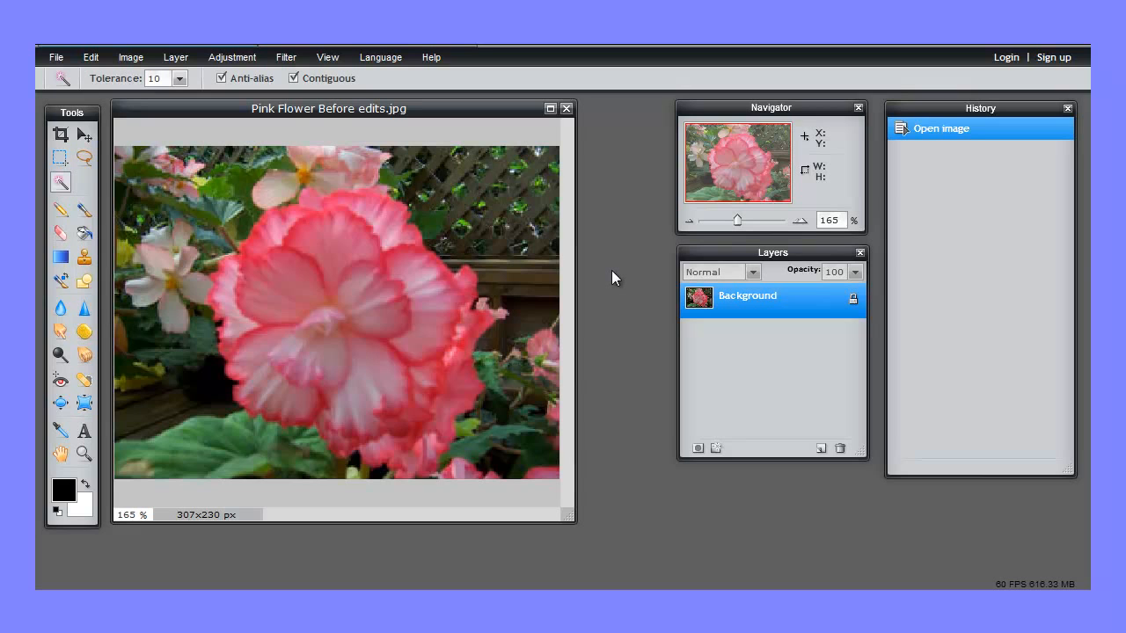
pyautogui.moveTo(607, 288)
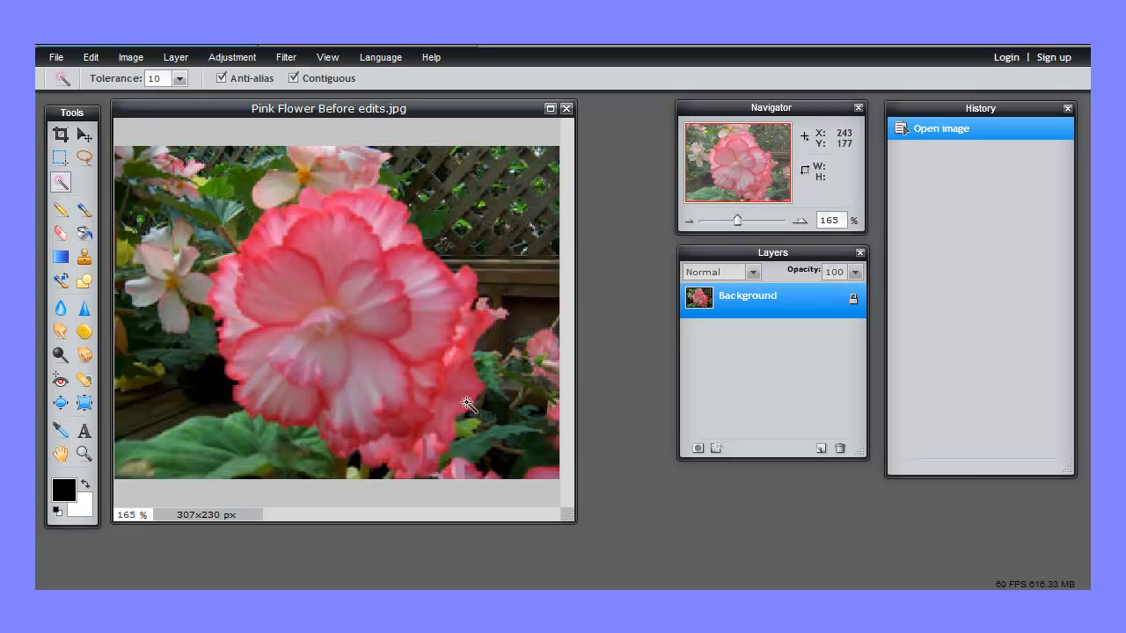
pyautogui.moveTo(346, 302)
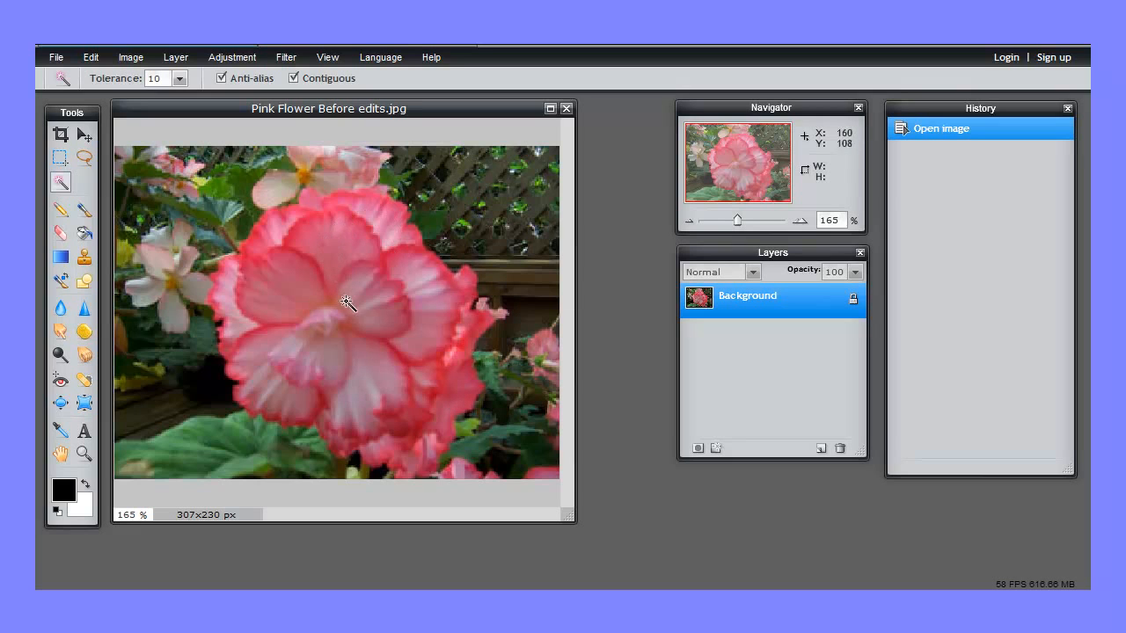
pyautogui.moveTo(315, 329)
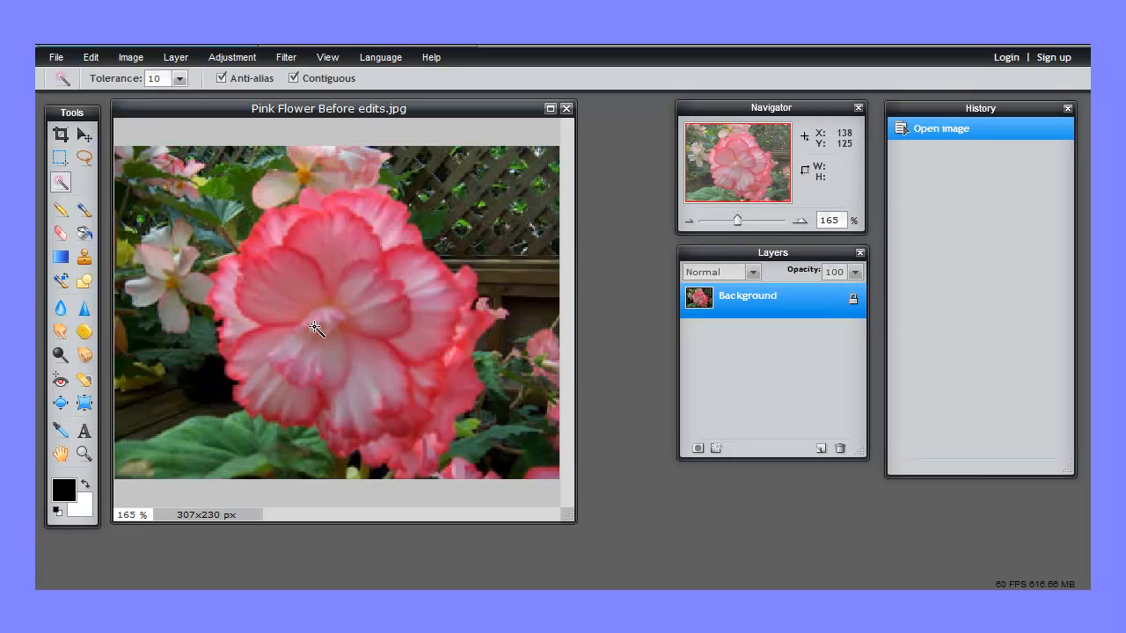
pyautogui.moveTo(314, 325)
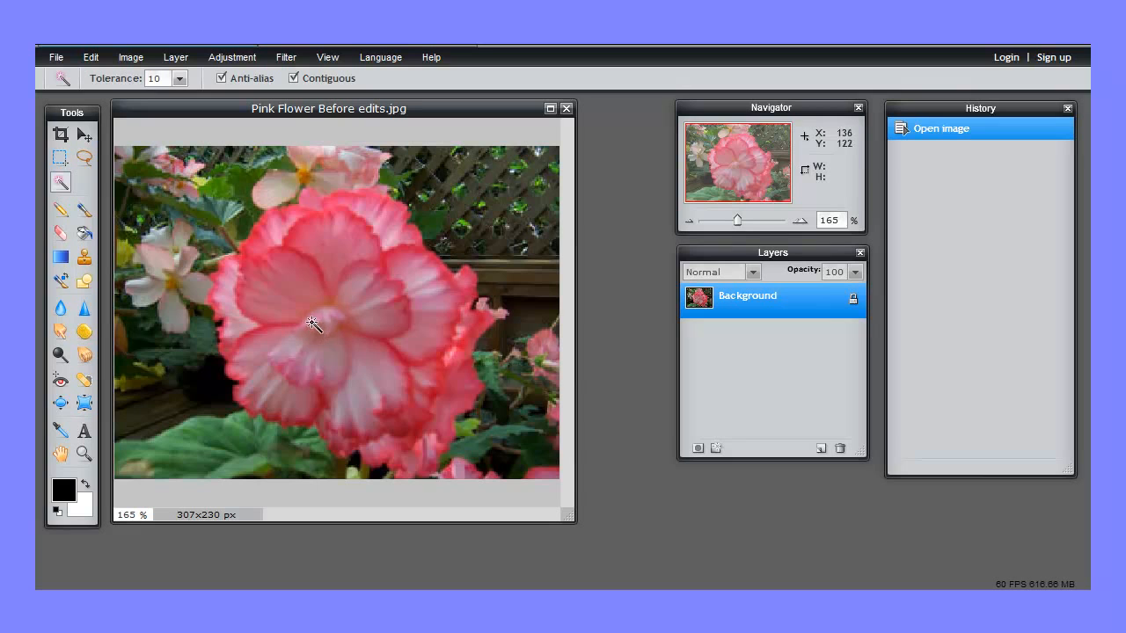
pyautogui.moveTo(327, 305)
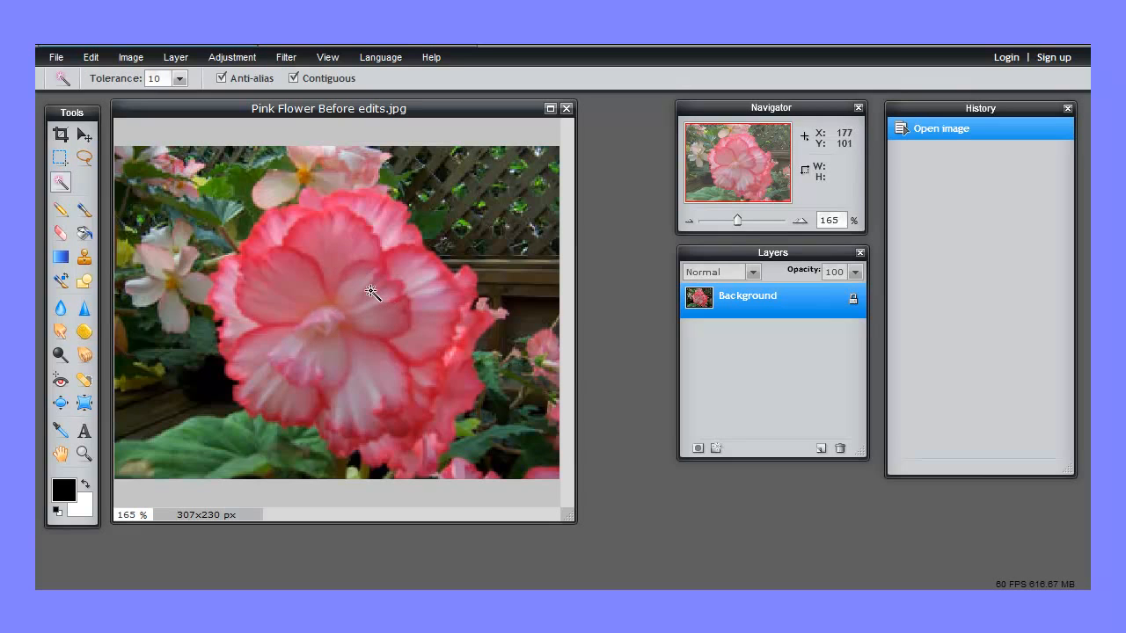
pyautogui.moveTo(350, 282)
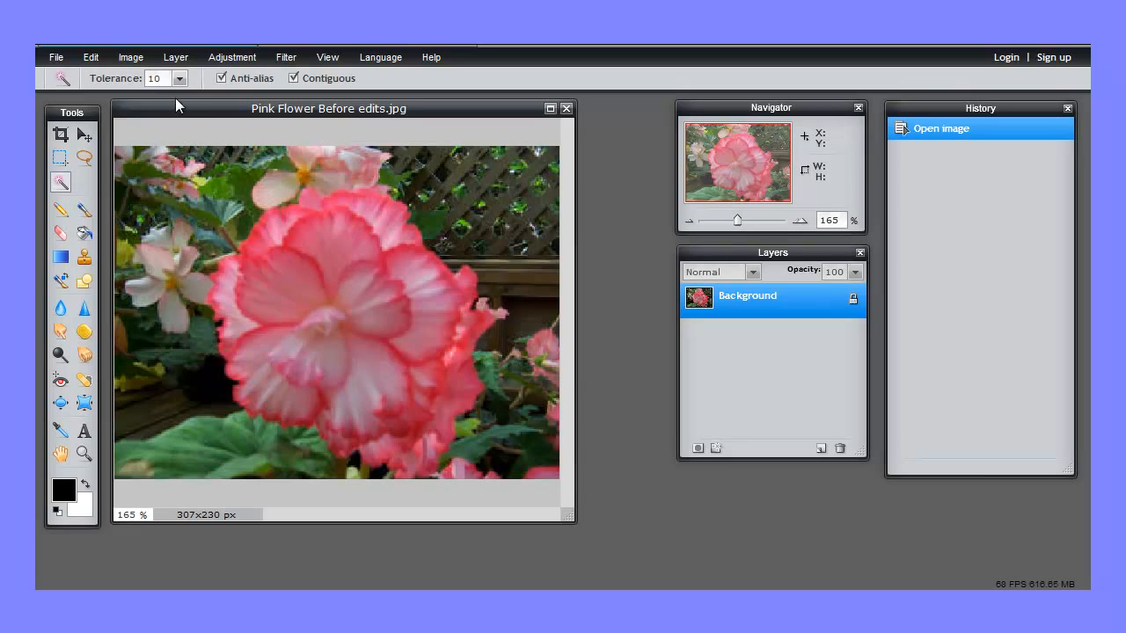
pyautogui.moveTo(176, 92)
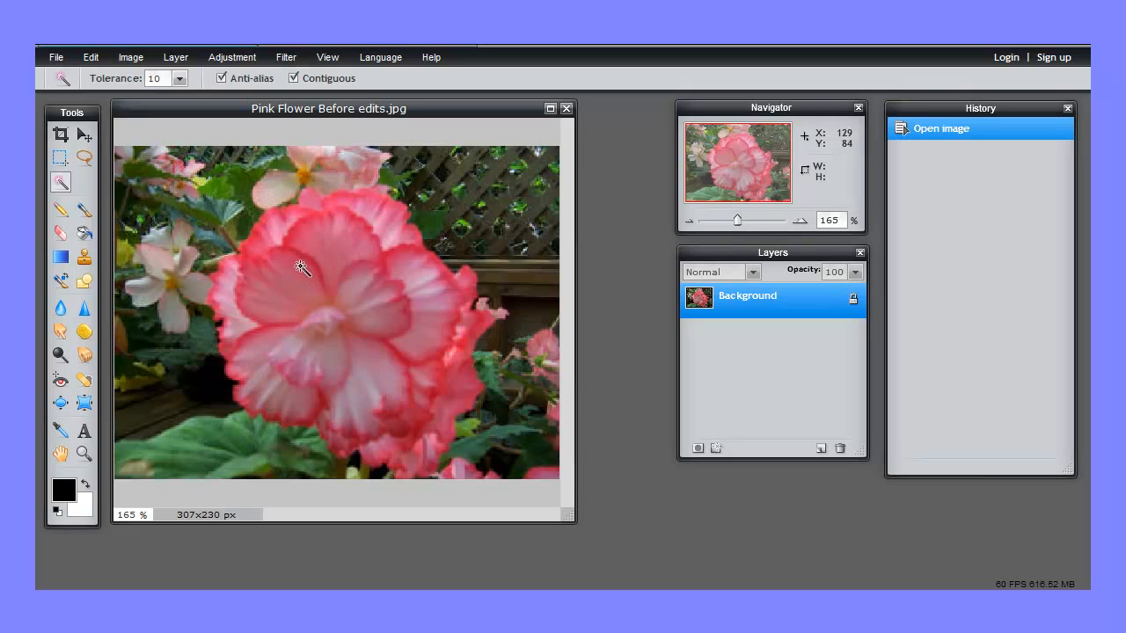
pyautogui.moveTo(296, 270)
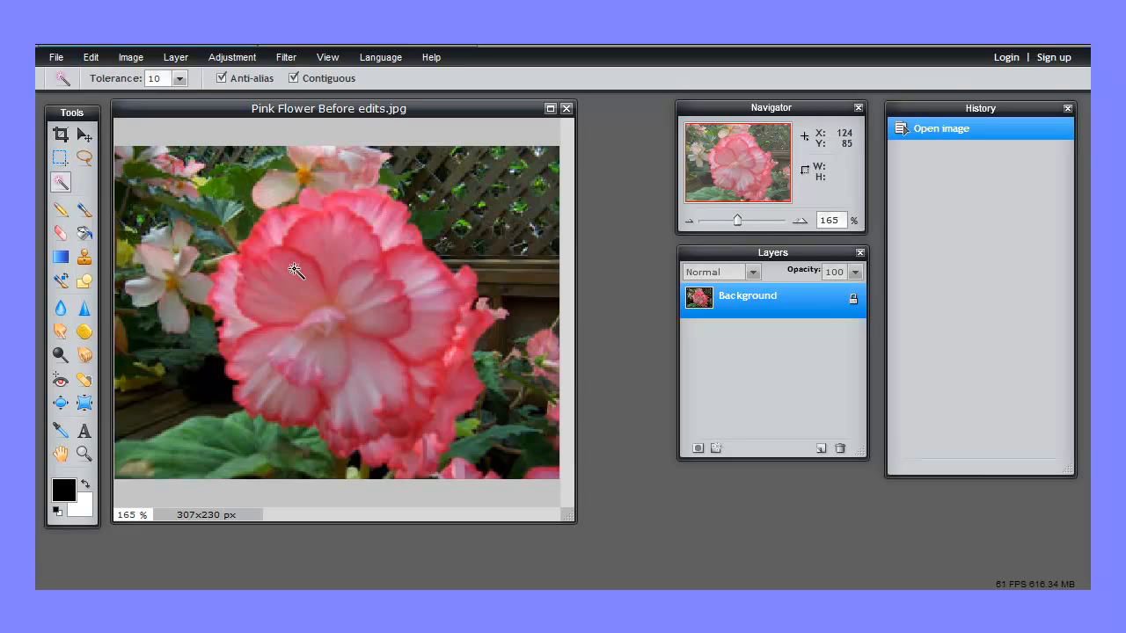
# - Select small patches of the pink petal with three wand clicks
pyautogui.click(295, 270)
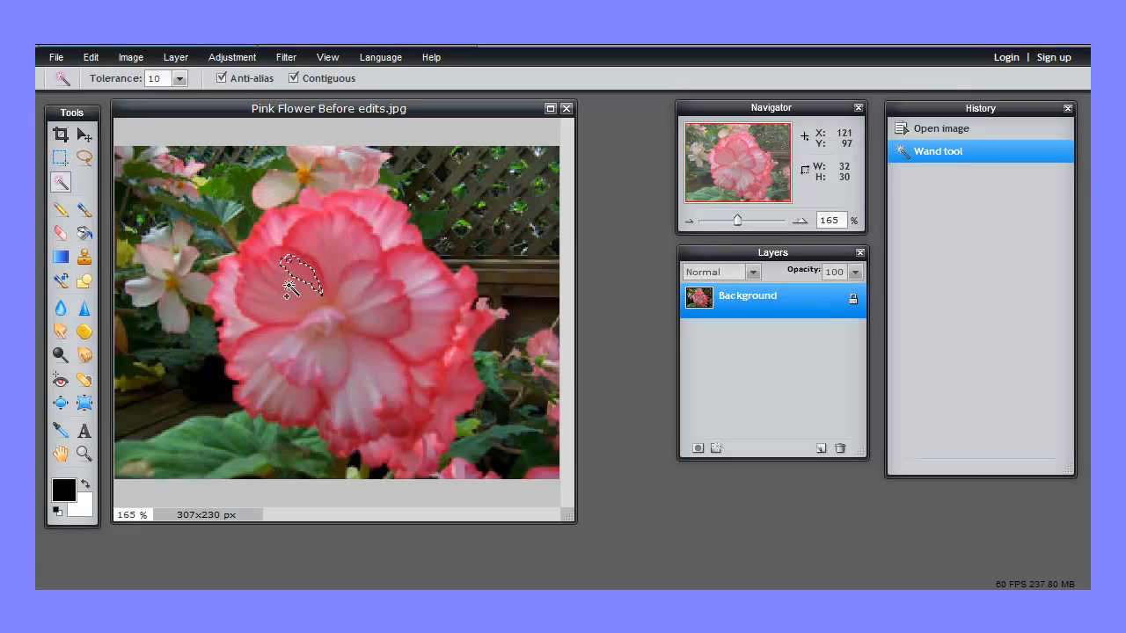
pyautogui.click(302, 330)
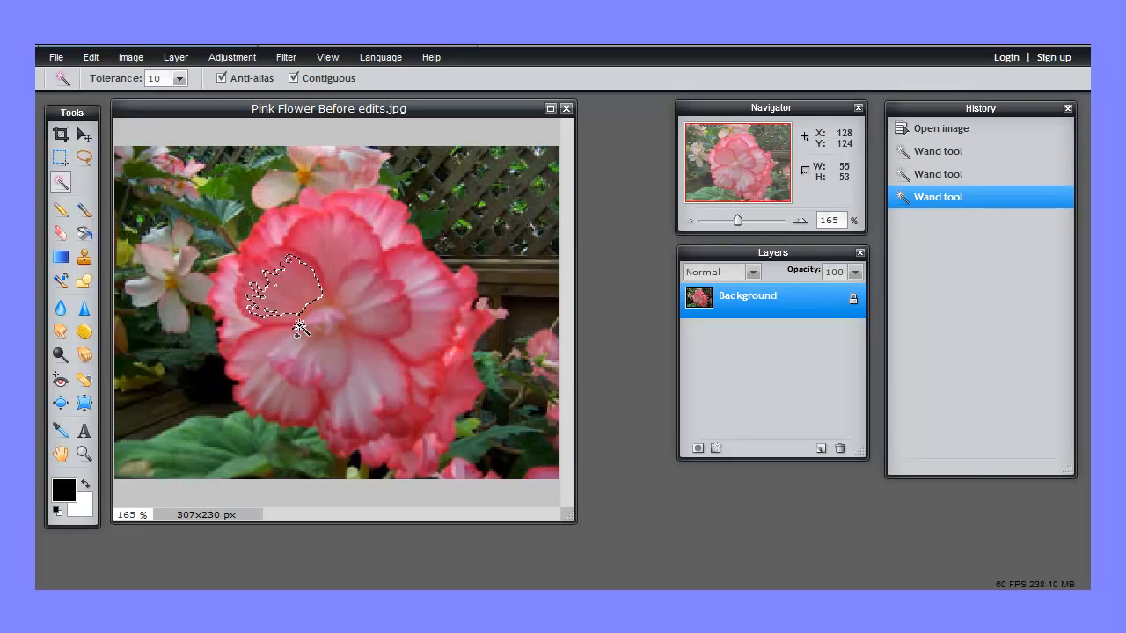
pyautogui.click(353, 310)
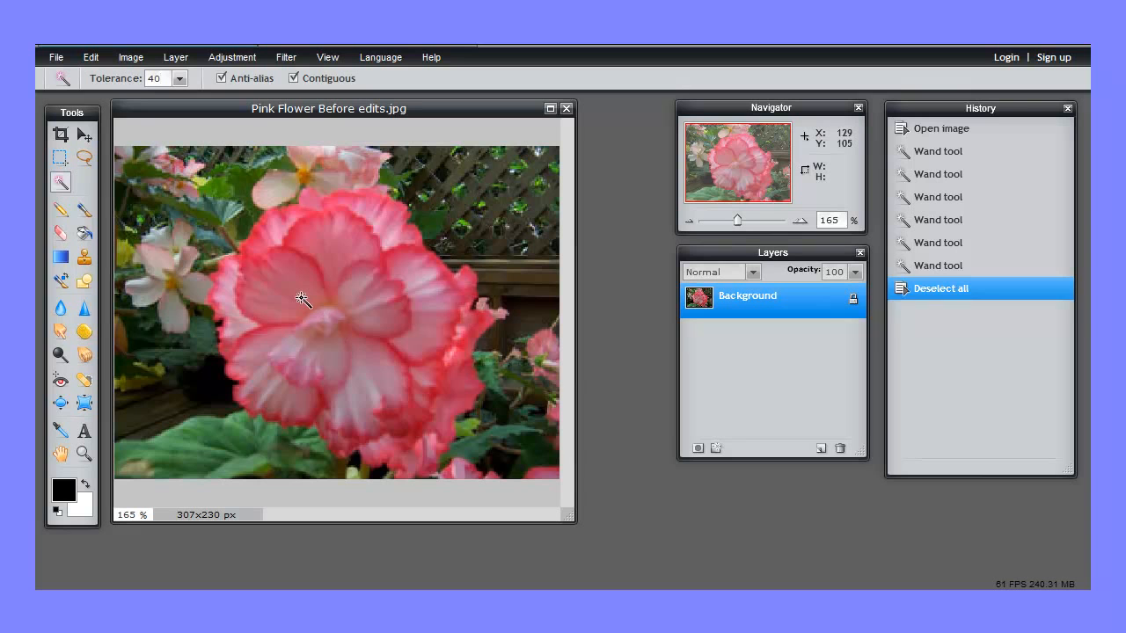
# - Select the flower, lower Tolerance to 30, and clear the background spill
pyautogui.click(301, 298)
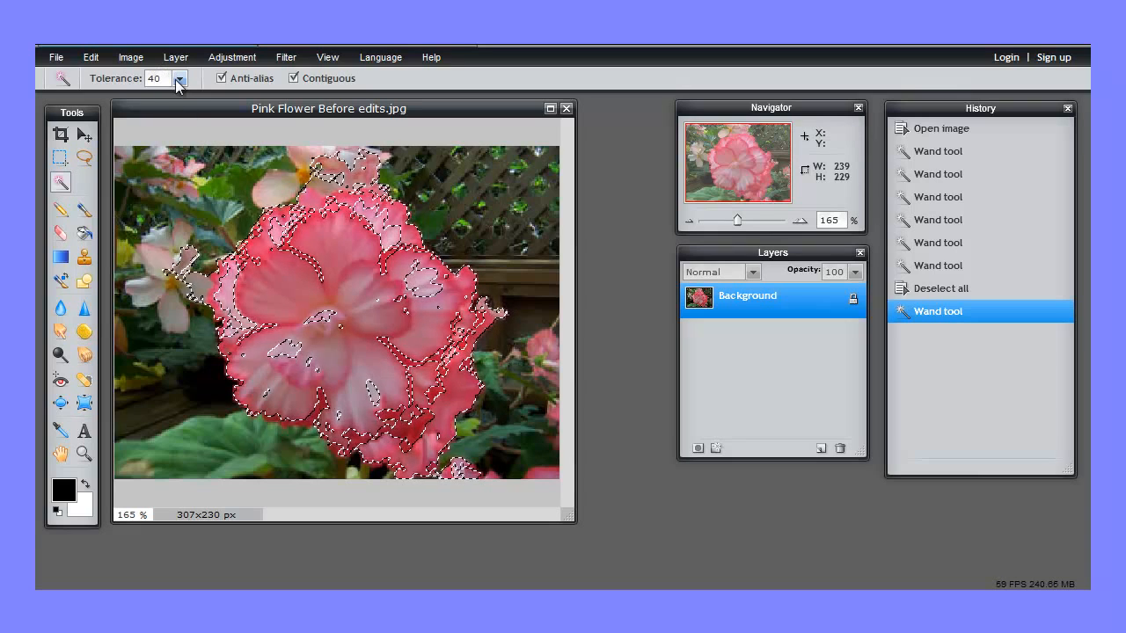
pyautogui.moveTo(175, 94); pyautogui.dragTo(105, 94)
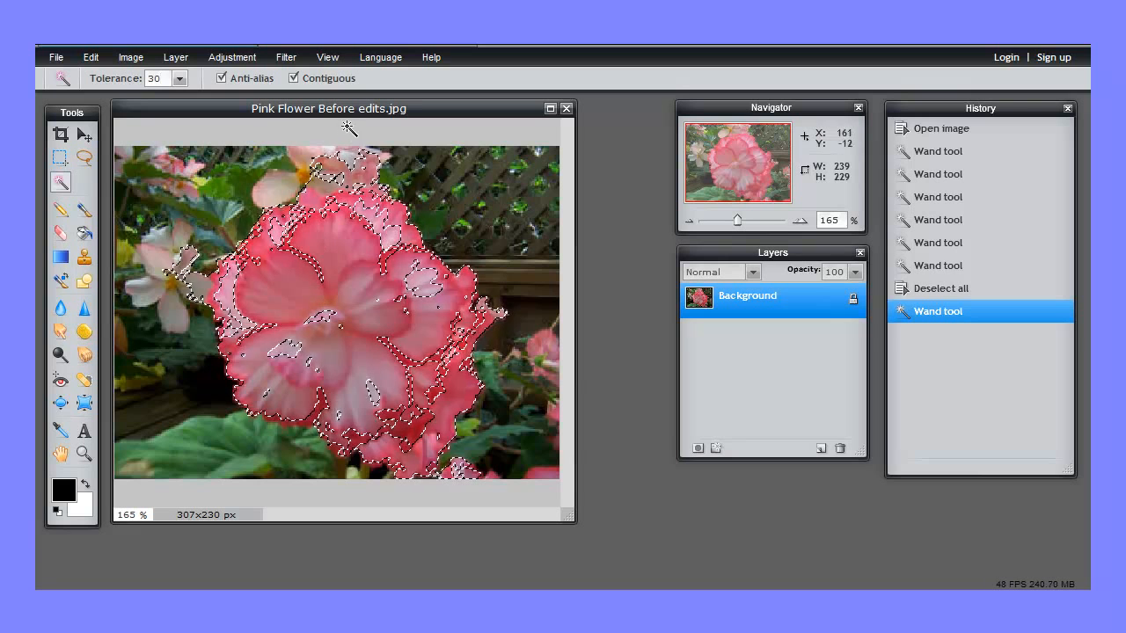
pyautogui.click(343, 233)
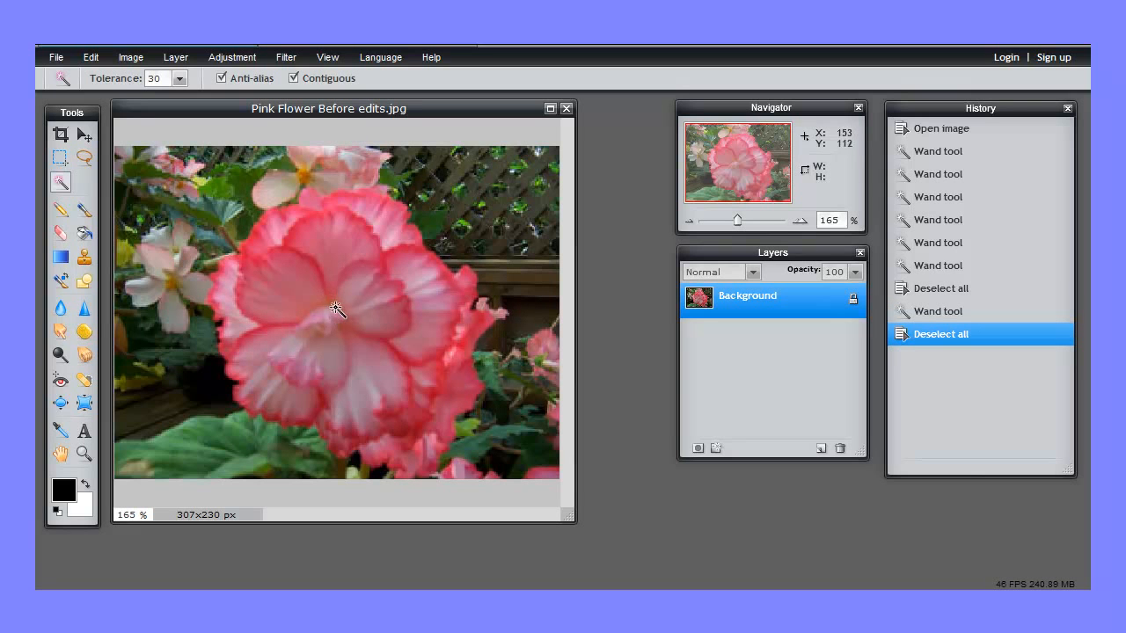
# - Reselect the flower and add petals, centre and lower-left petals to the selection
pyautogui.click(334, 286)
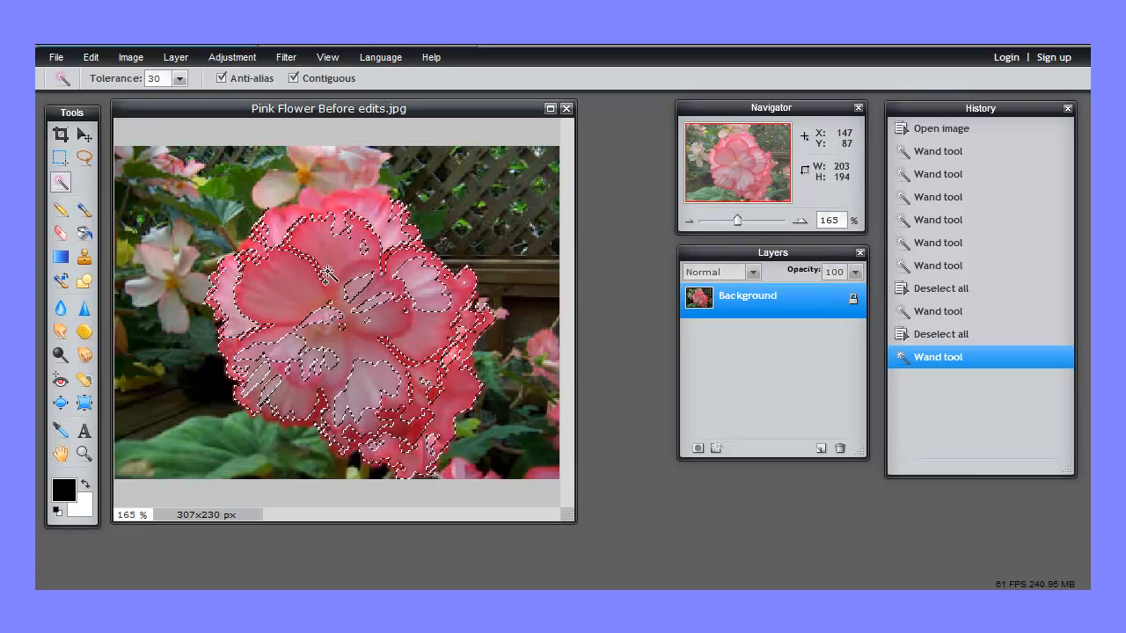
pyautogui.click(336, 271)
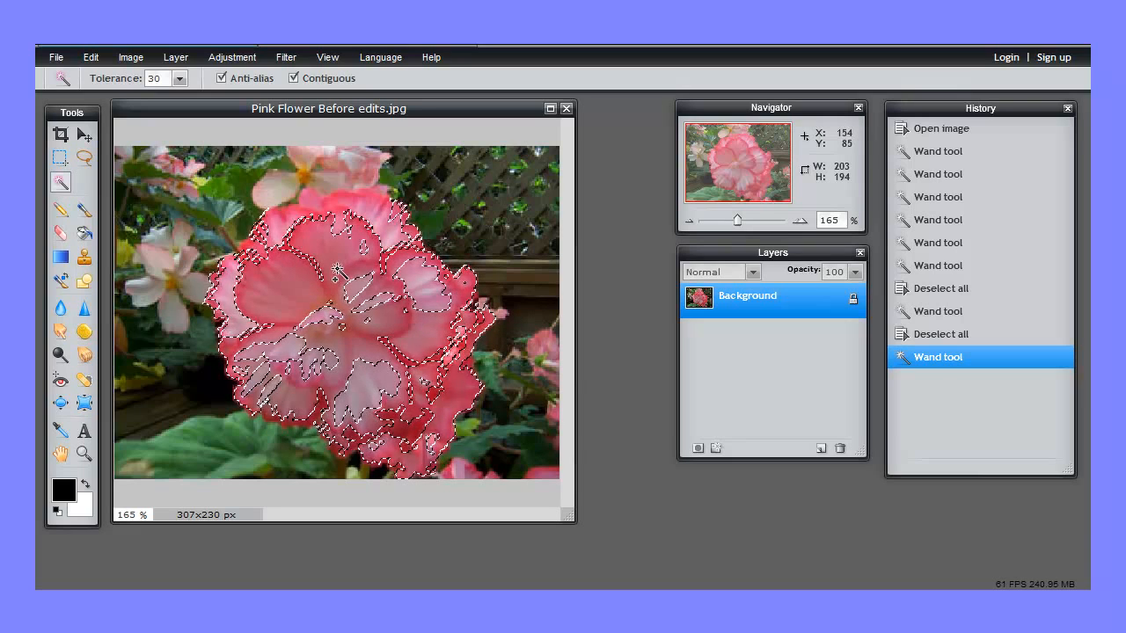
pyautogui.click(361, 299)
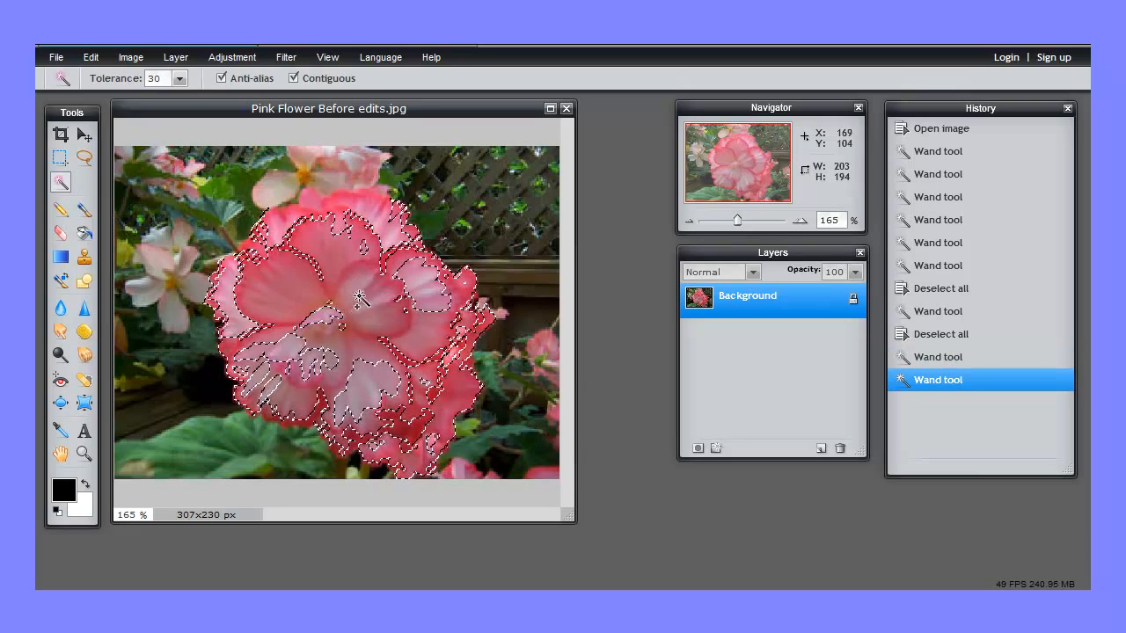
pyautogui.click(299, 343)
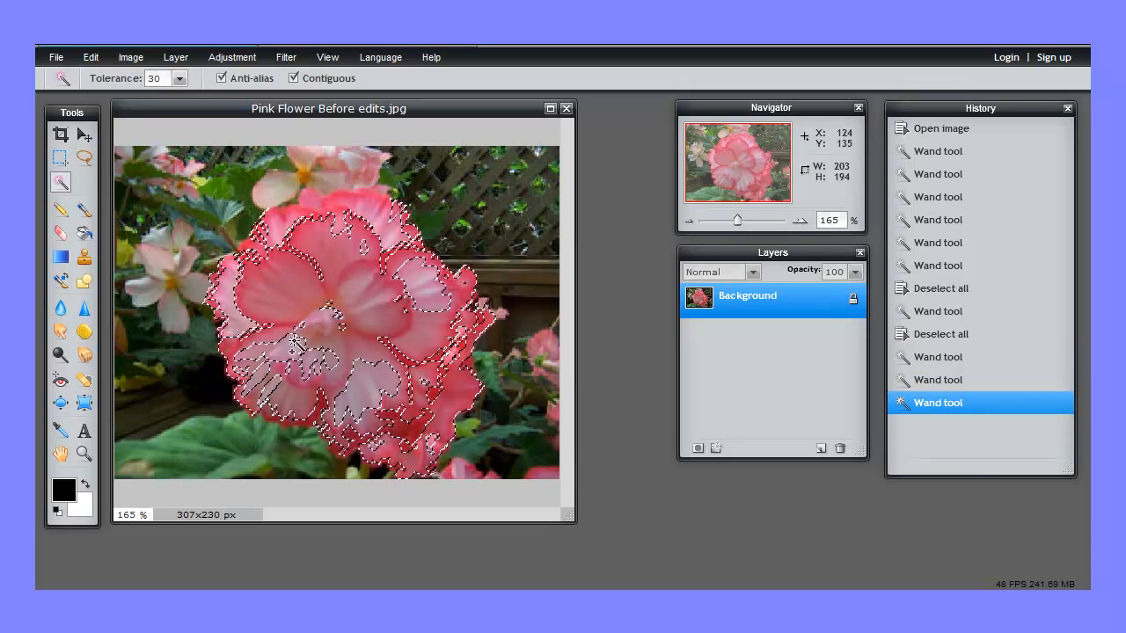
pyautogui.click(416, 284)
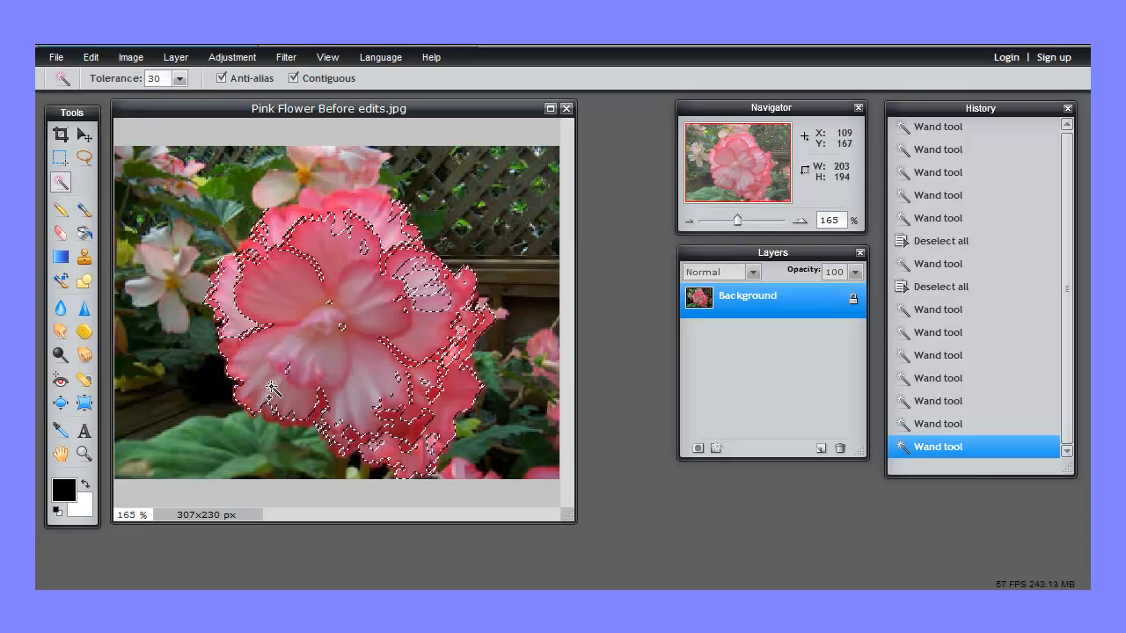
pyautogui.click(431, 303)
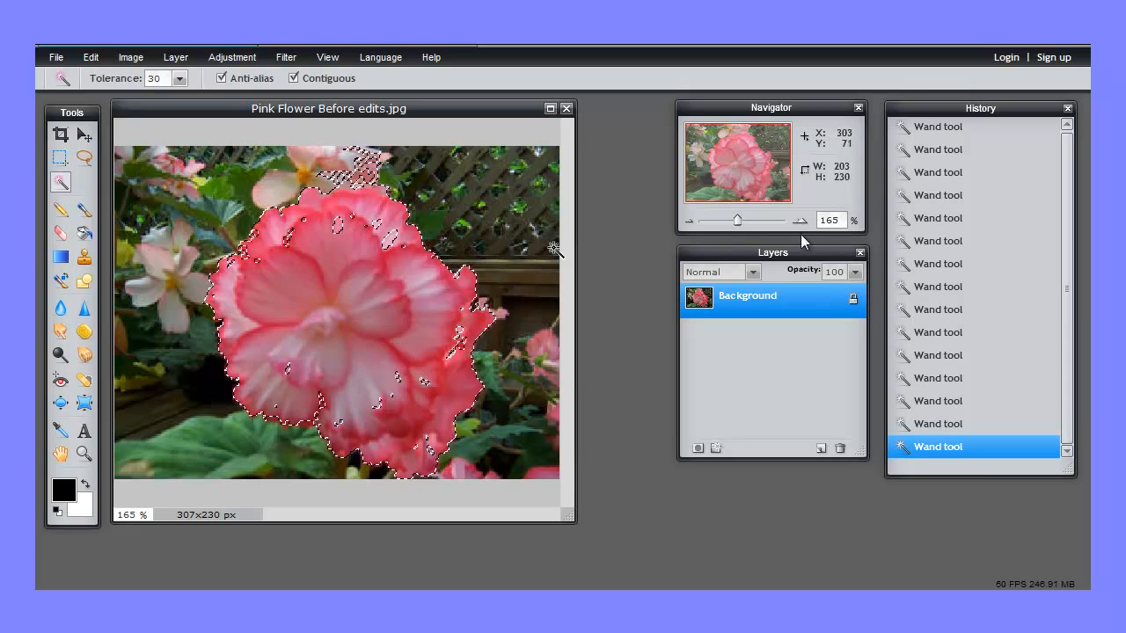
pyautogui.moveTo(710, 191)
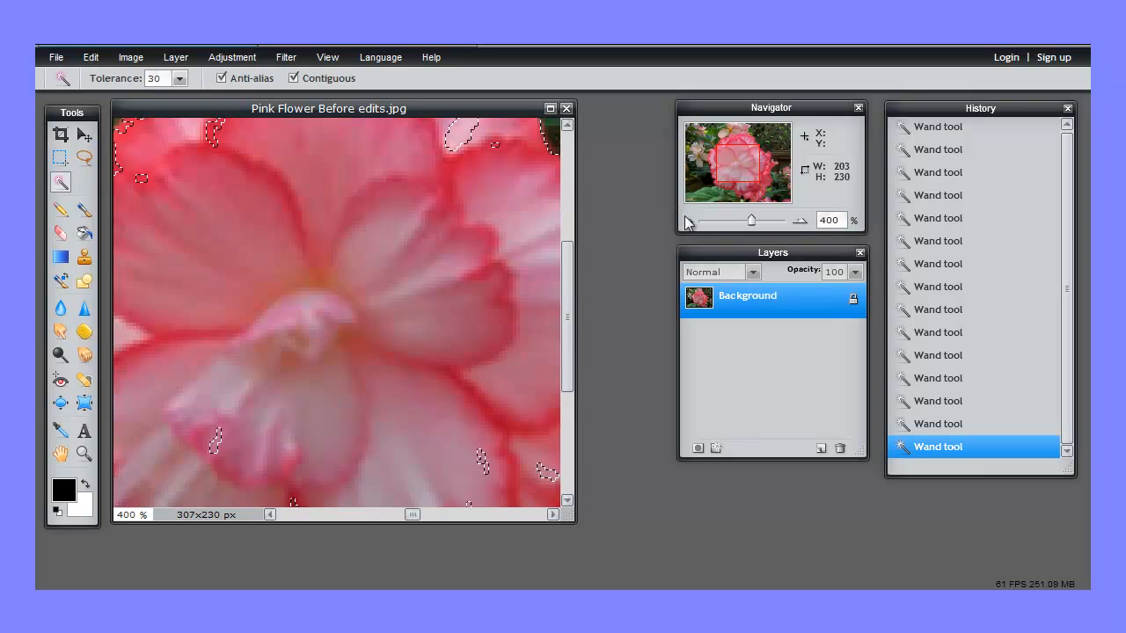
pyautogui.moveTo(719, 192)
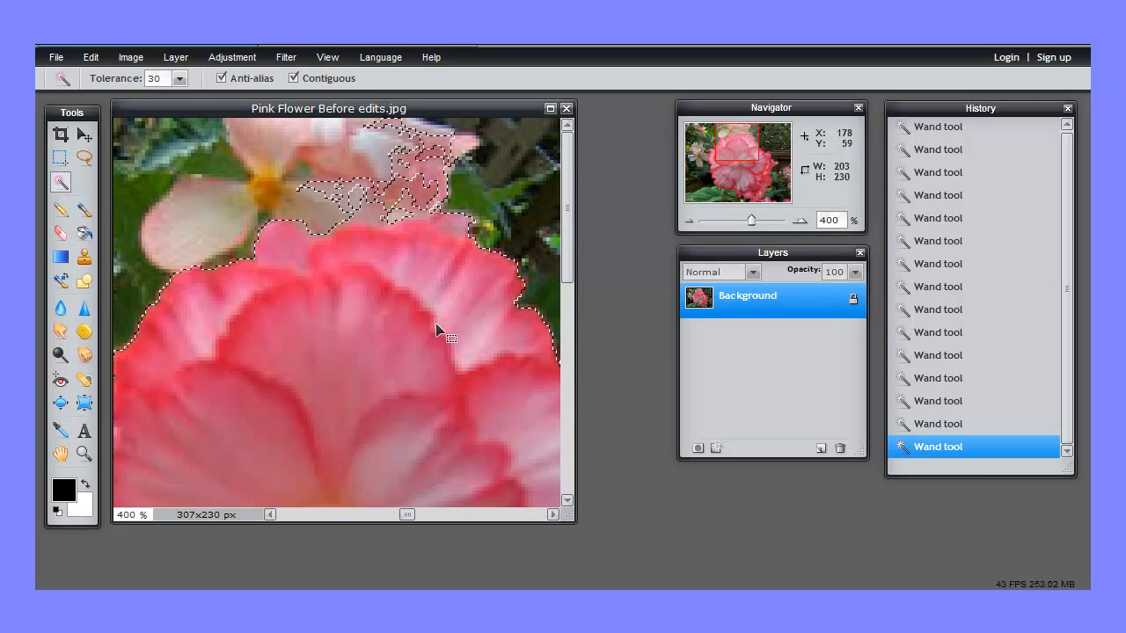
# - Start editing the Magic Wand's Tolerance value
pyautogui.click(369, 216)
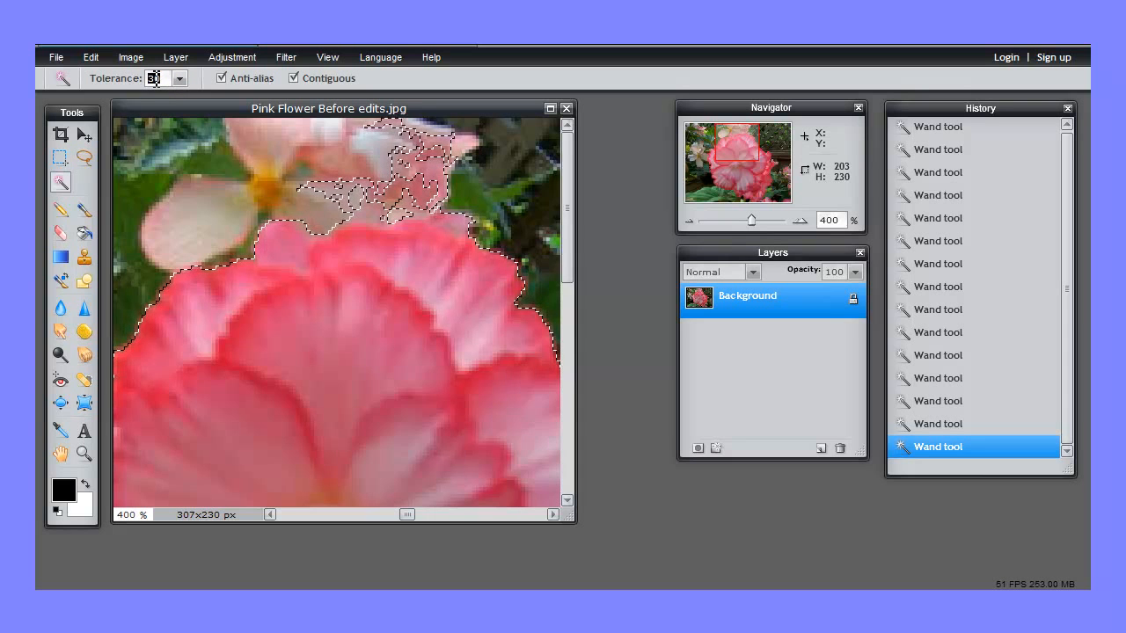
# - Set Tolerance to 10 and subtract the pale-flower patches above the bloom
pyautogui.click(277, 184)
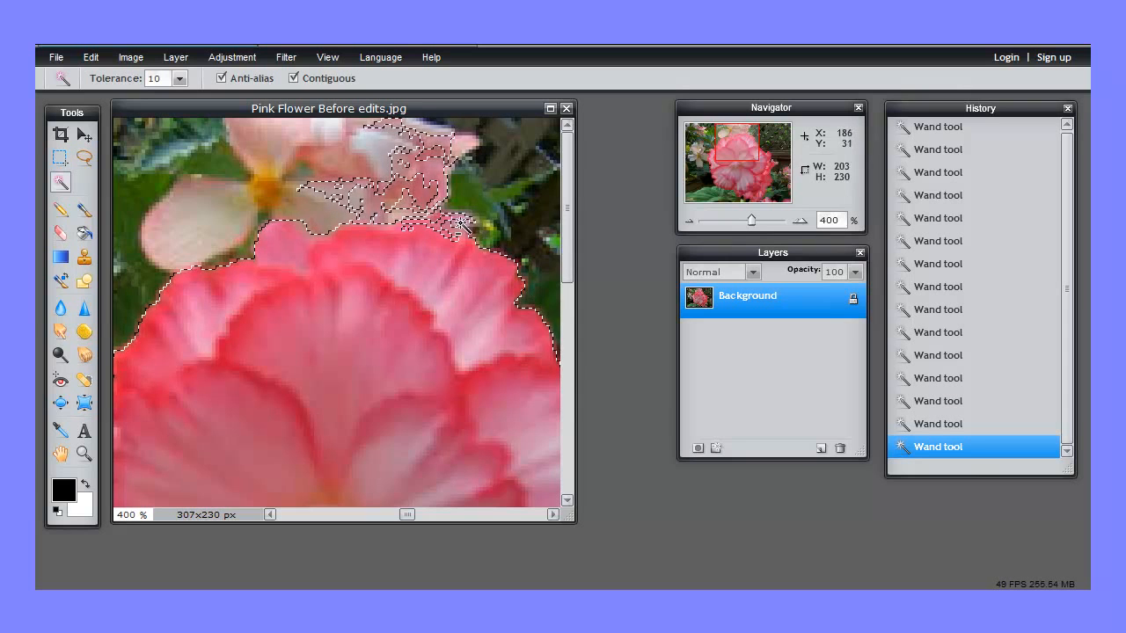
pyautogui.click(462, 231)
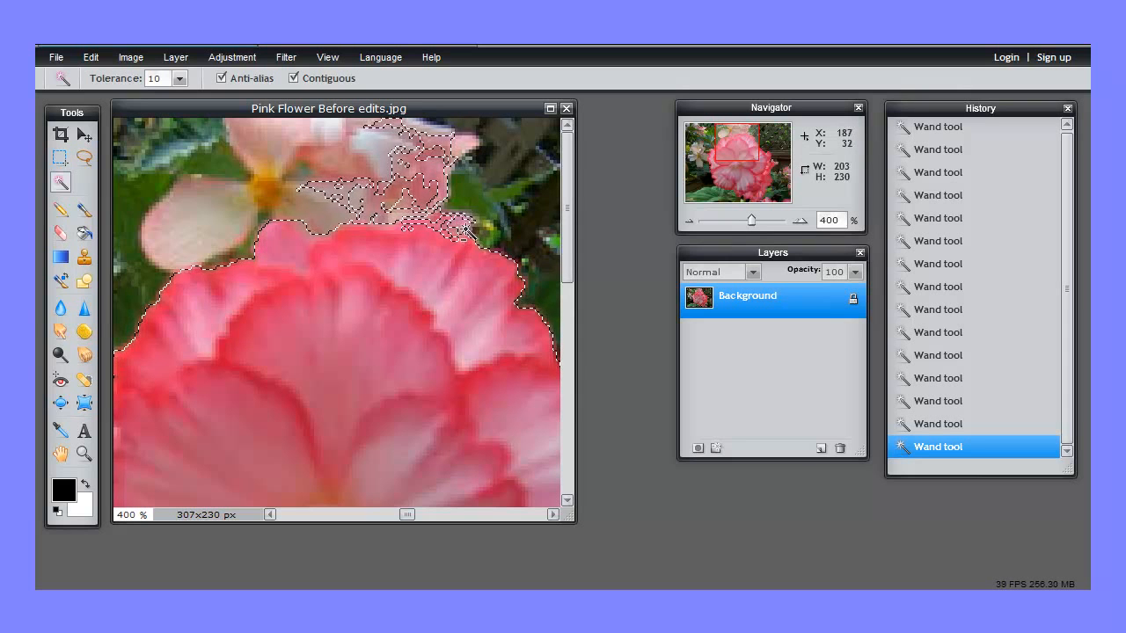
pyautogui.click(421, 176)
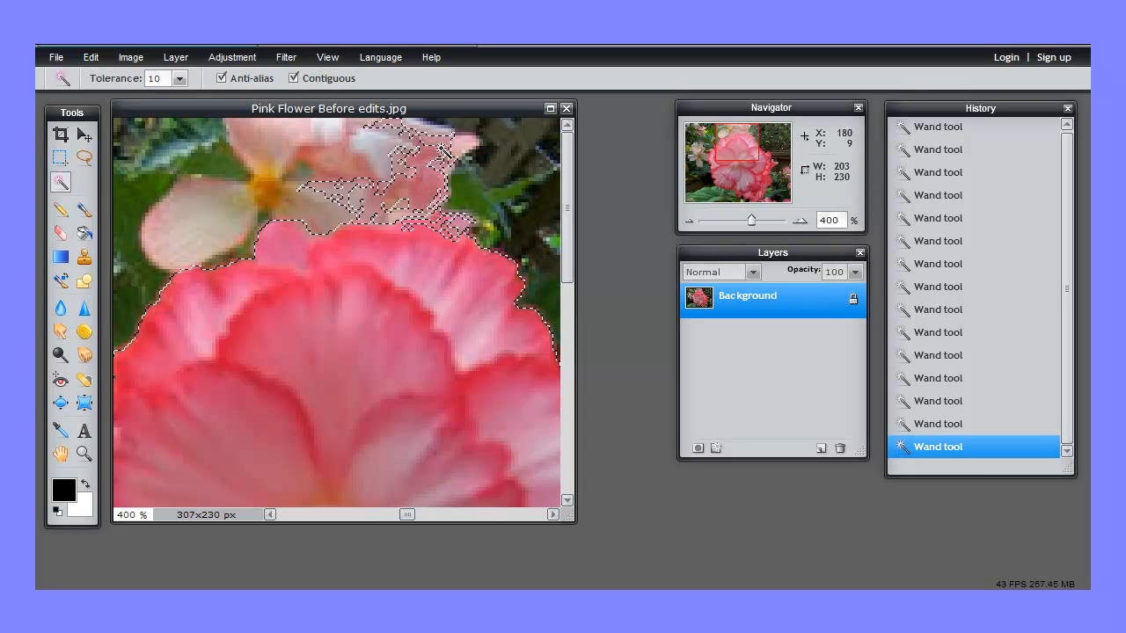
pyautogui.click(409, 132)
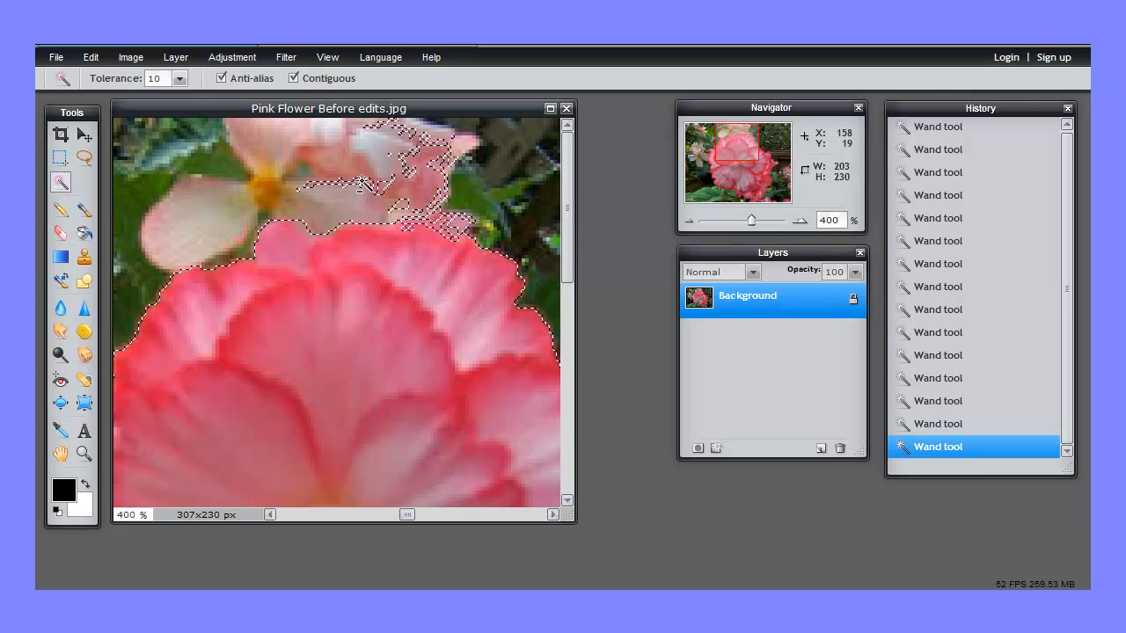
pyautogui.click(383, 189)
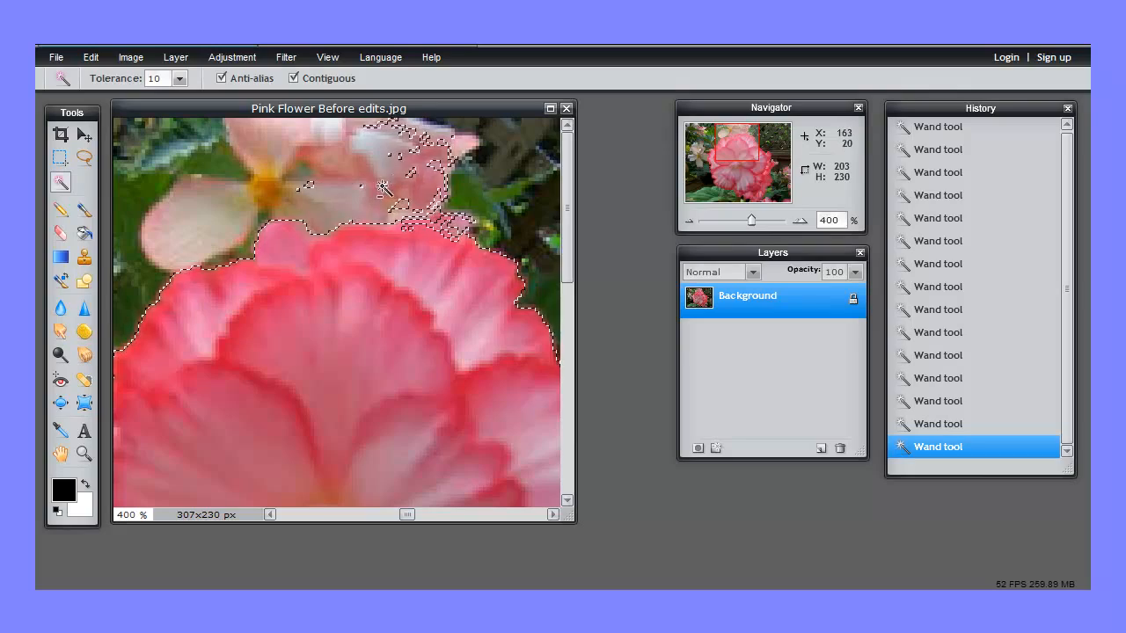
pyautogui.click(451, 196)
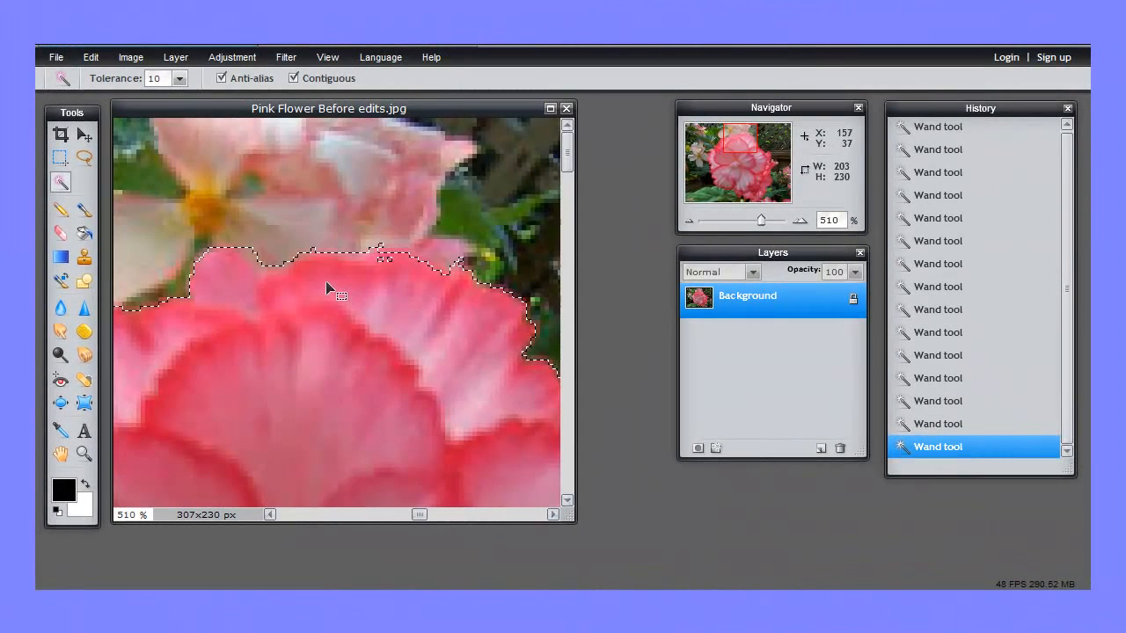
pyautogui.moveTo(425, 207)
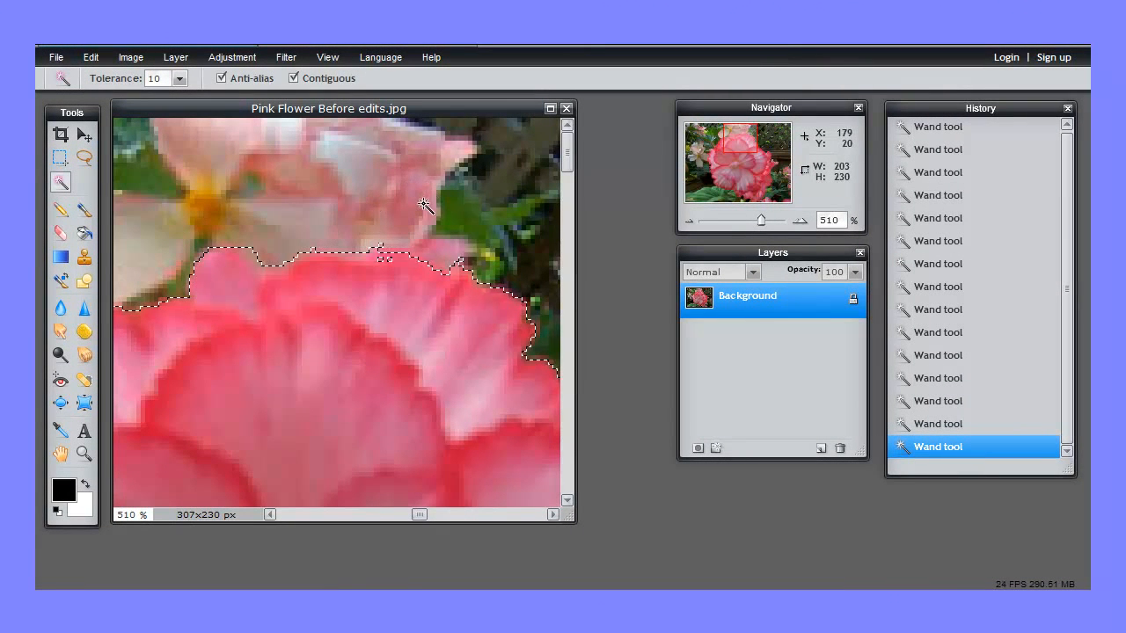
pyautogui.moveTo(403, 221)
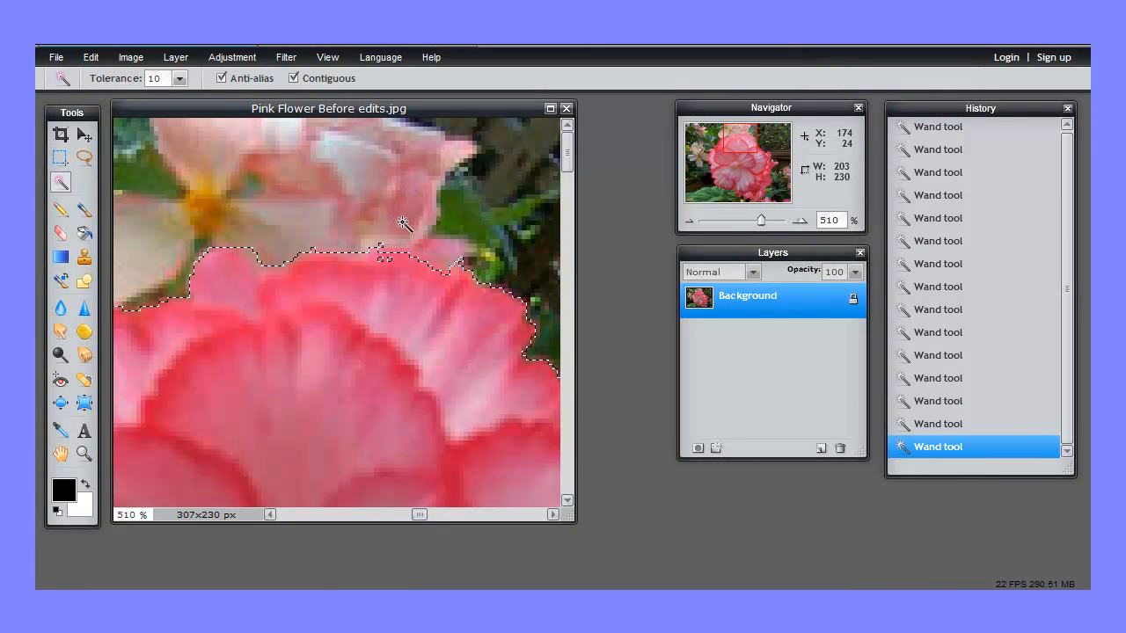
# - Adjust the selection along the petal edge, then zoom out
pyautogui.click(383, 266)
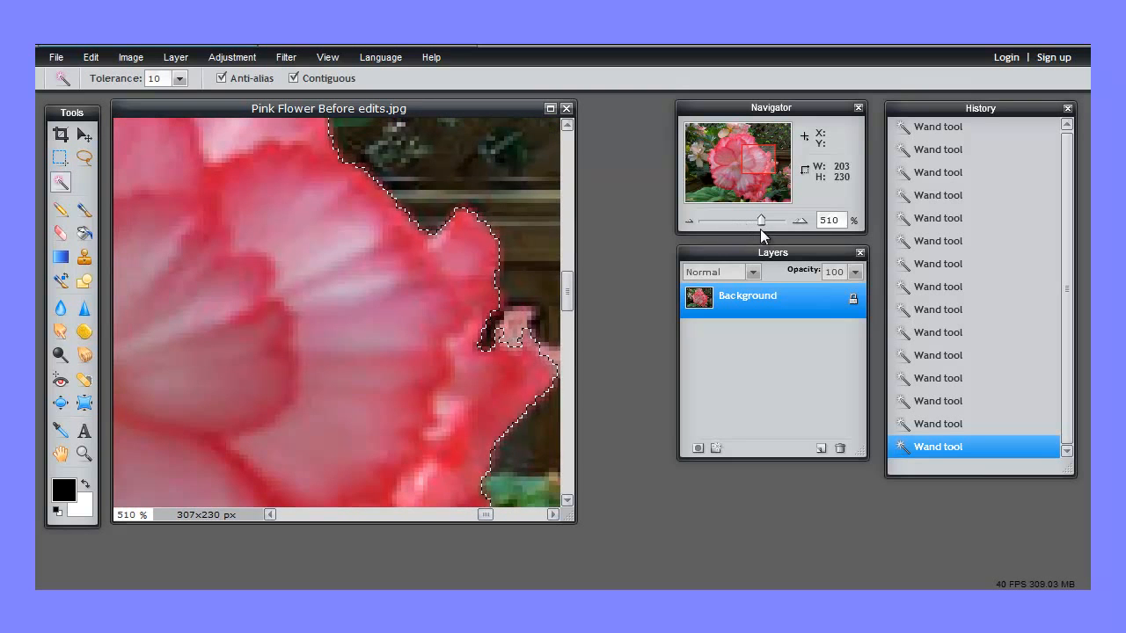
pyautogui.moveTo(761, 220); pyautogui.dragTo(701, 220)
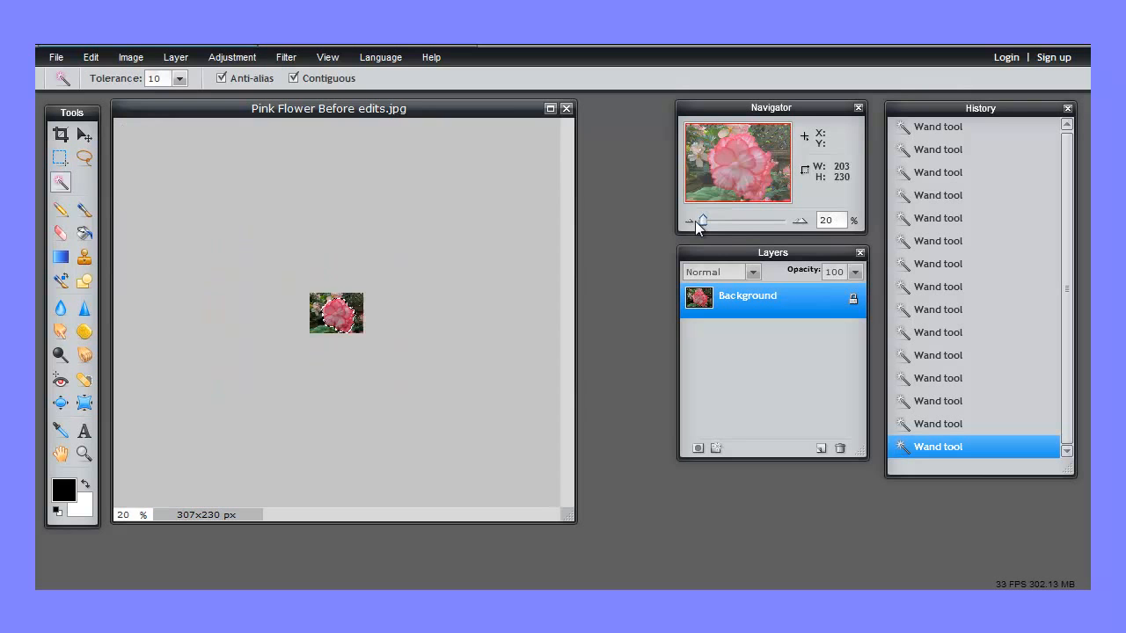
# - Zoom back in to about 150% so the photo fills the window
pyautogui.moveTo(702, 220); pyautogui.dragTo(735, 220)
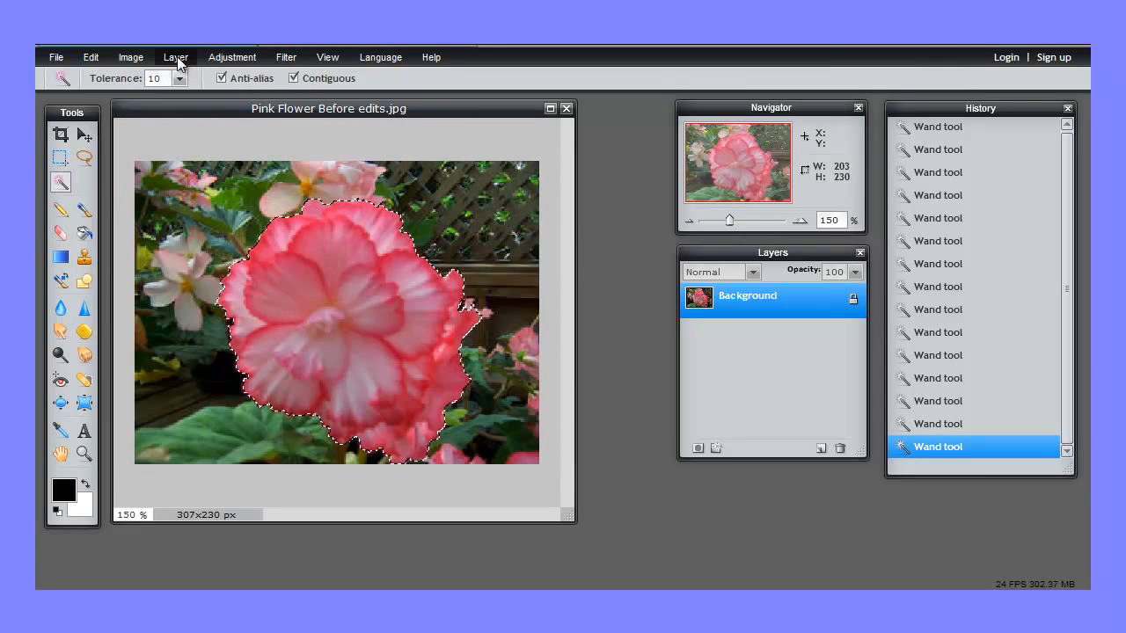
# - Duplicate the Background layer and cut the selected flower from Background copy
pyautogui.click(175, 56)
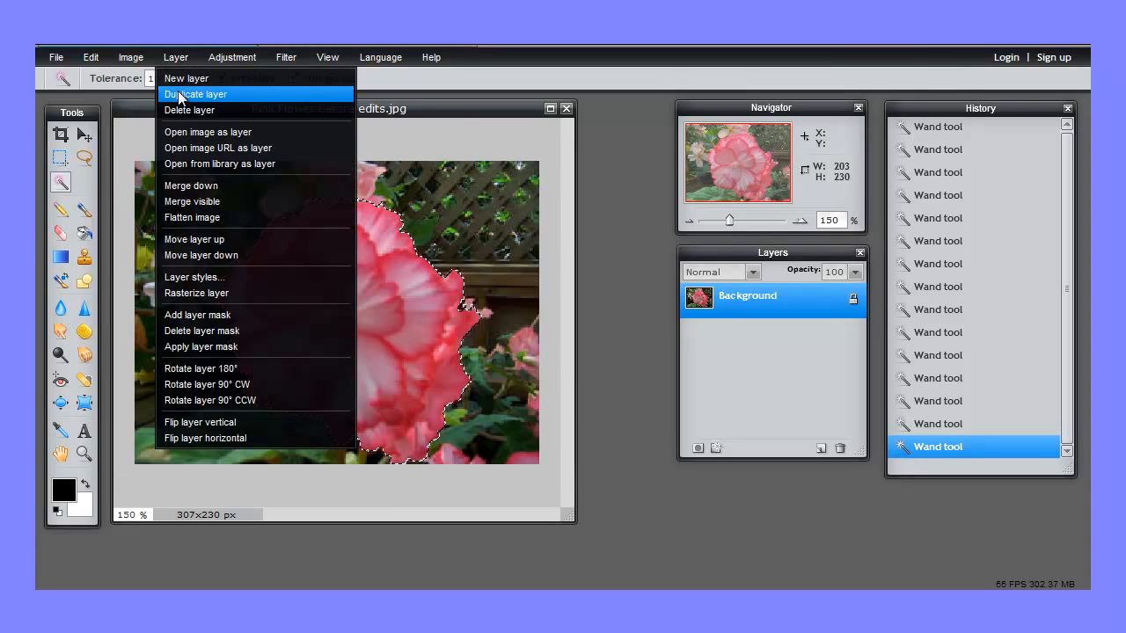
pyautogui.click(195, 95)
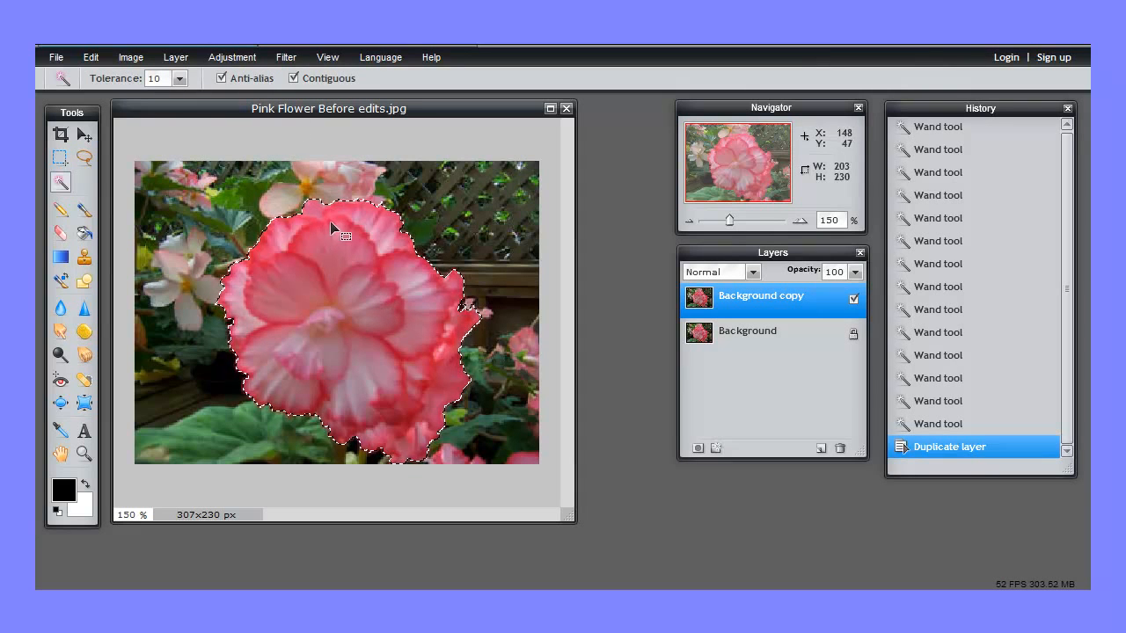
pyautogui.moveTo(114, 93)
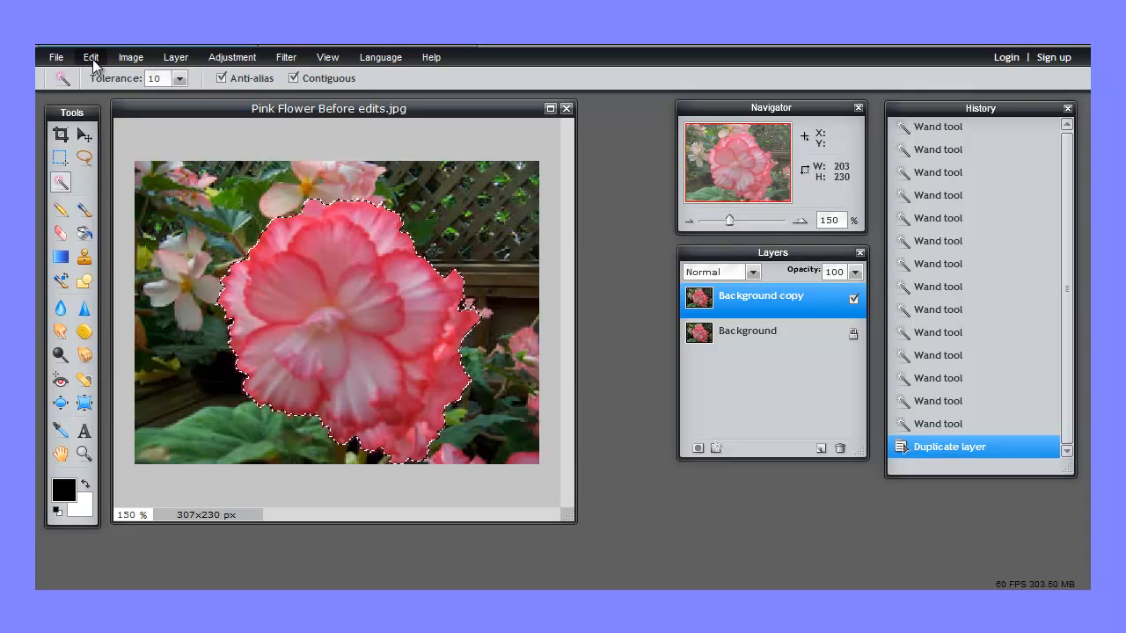
pyautogui.click(90, 56)
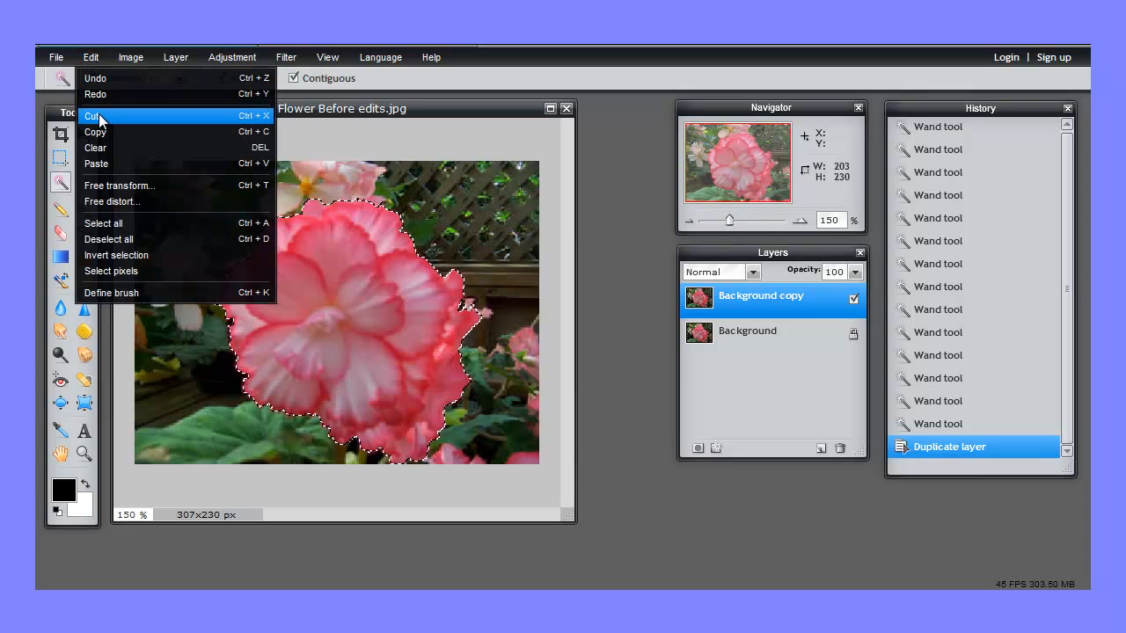
pyautogui.click(91, 116)
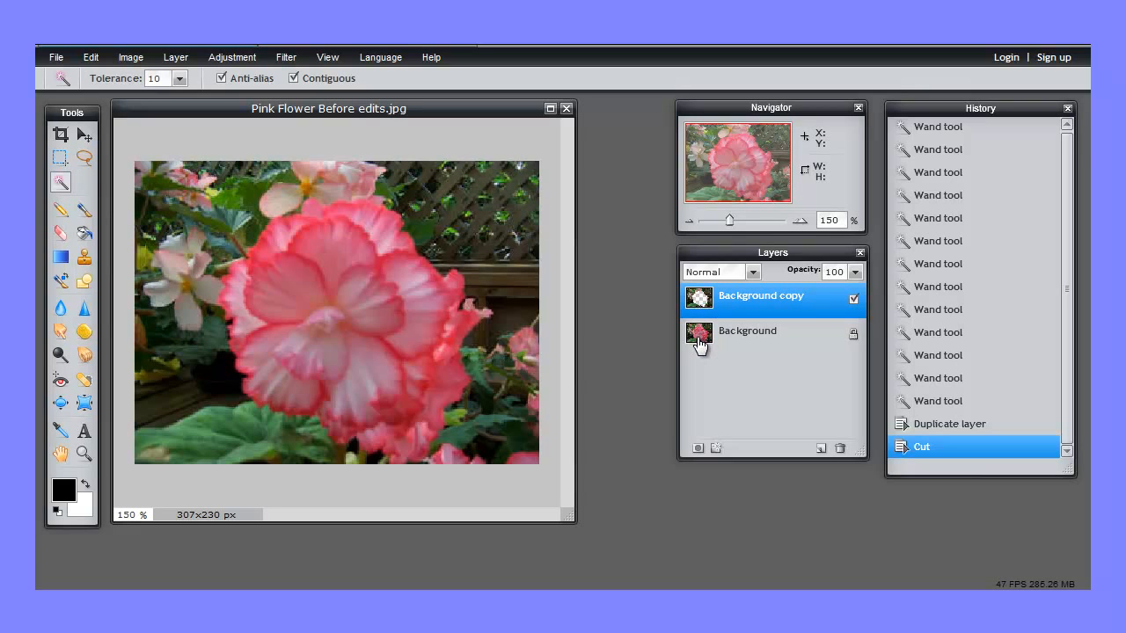
pyautogui.moveTo(700, 345)
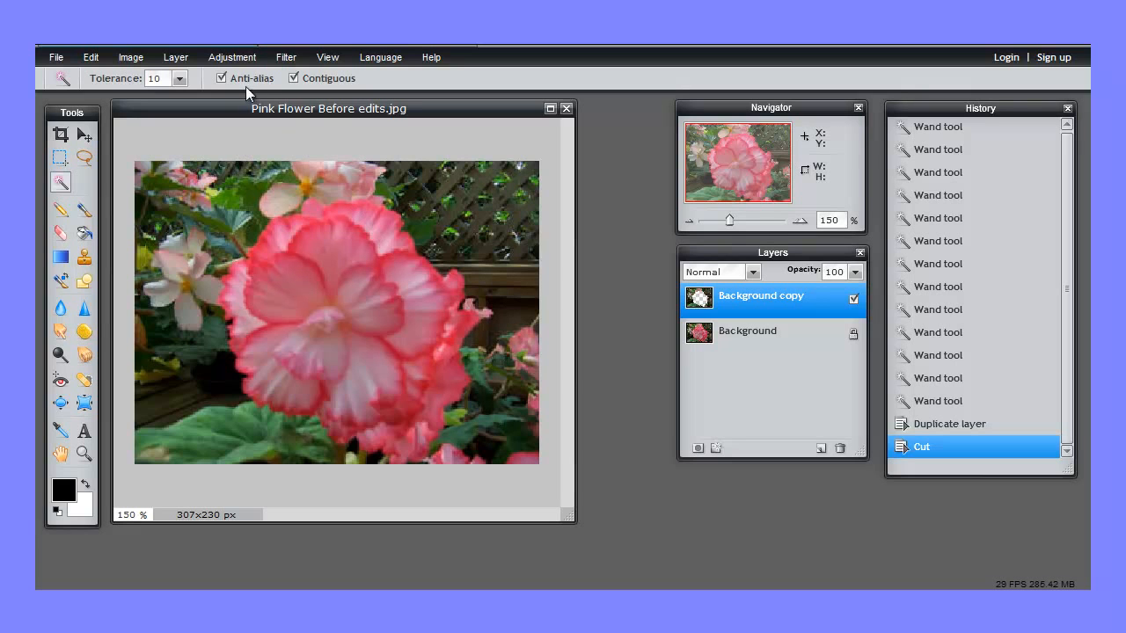
# - Apply Adjustment > Desaturate to the Background copy layer to turn it grey
pyautogui.click(232, 56)
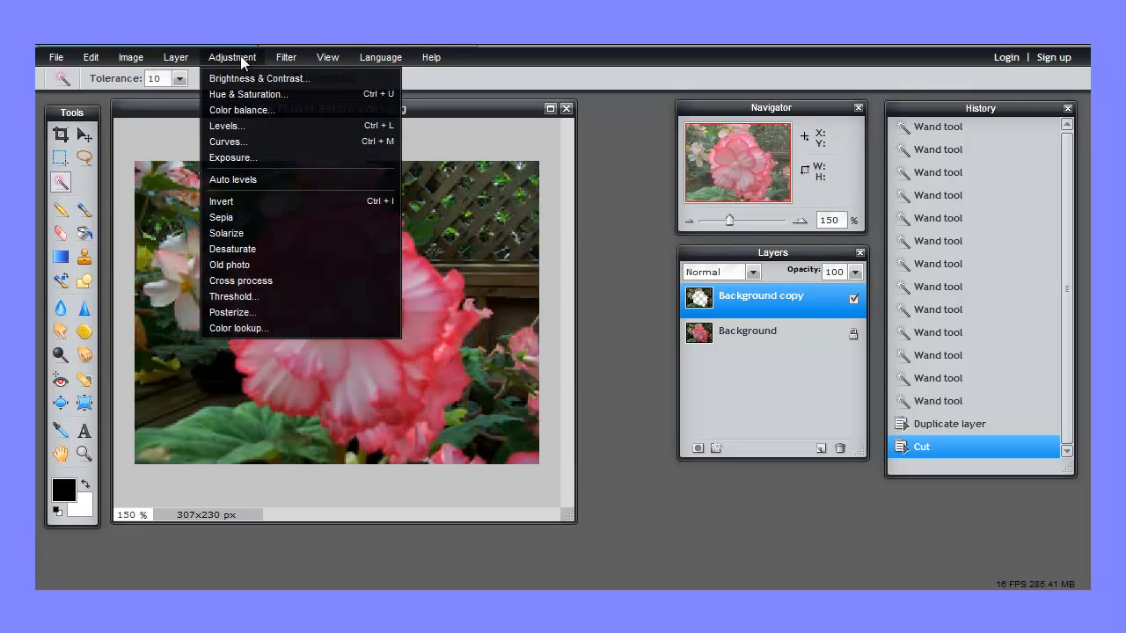
pyautogui.moveTo(233, 157)
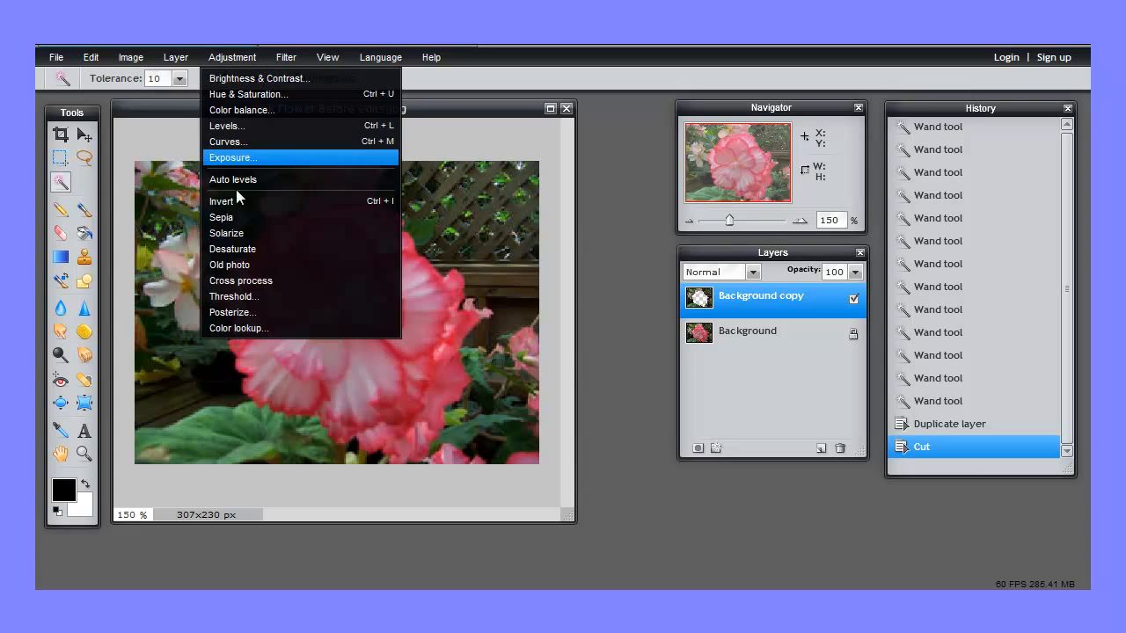
pyautogui.moveTo(233, 249)
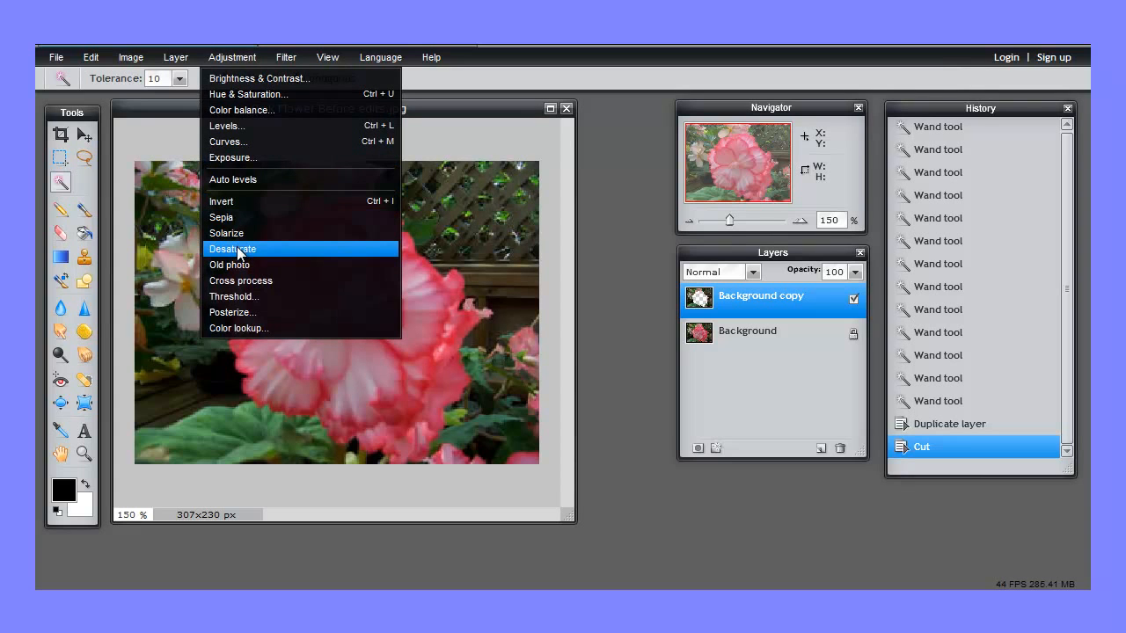
pyautogui.click(233, 249)
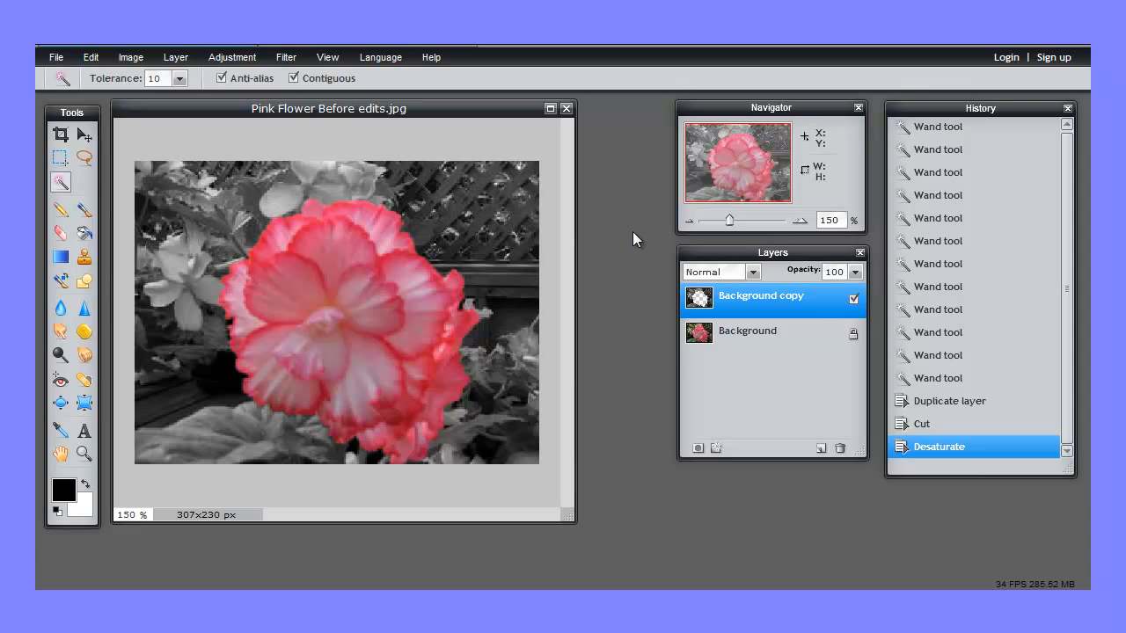
pyautogui.moveTo(649, 347)
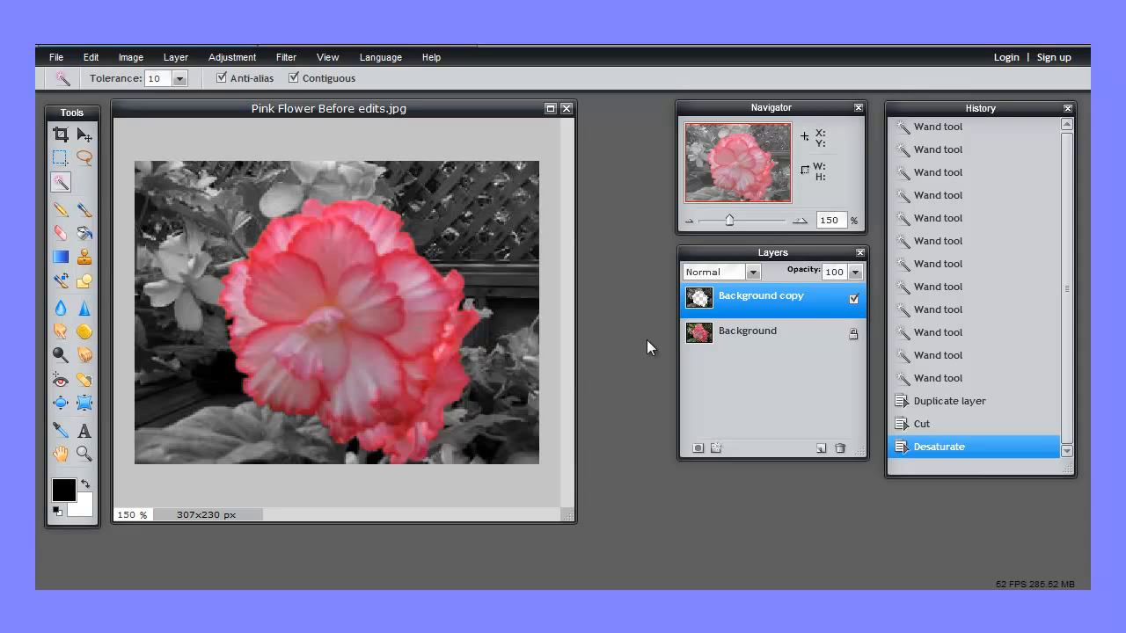
pyautogui.moveTo(713, 343)
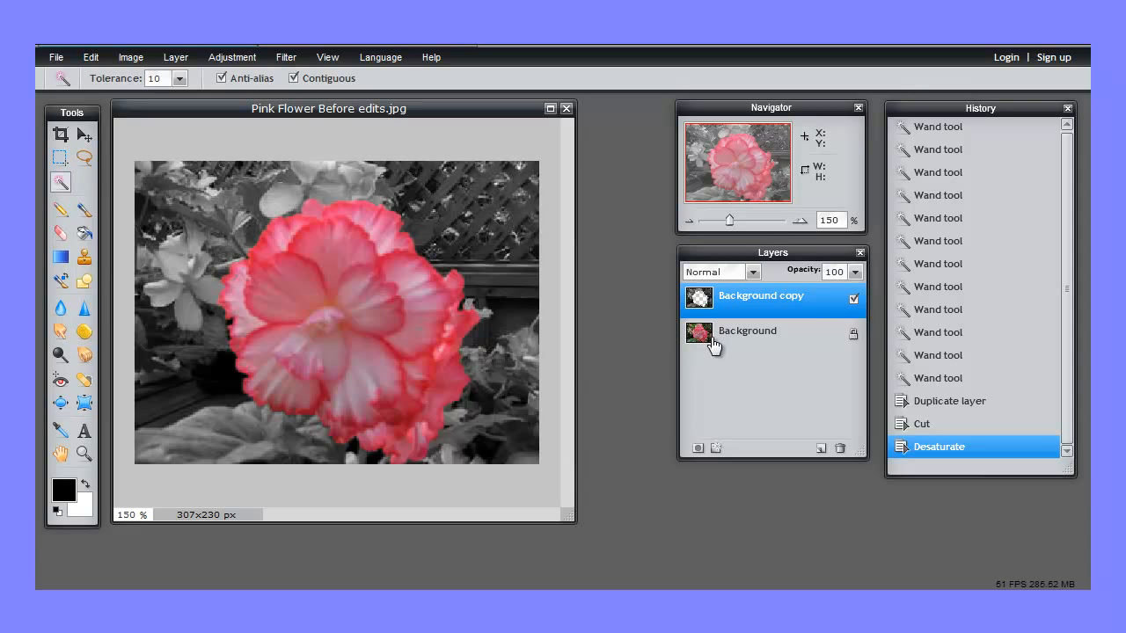
pyautogui.moveTo(642, 339)
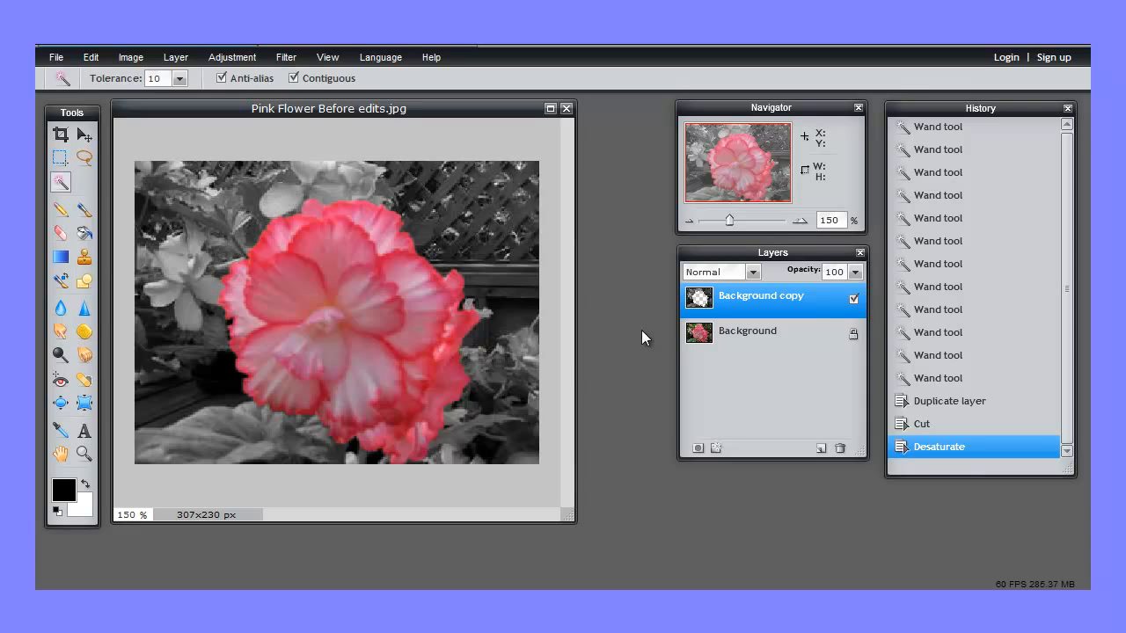
pyautogui.moveTo(612, 317)
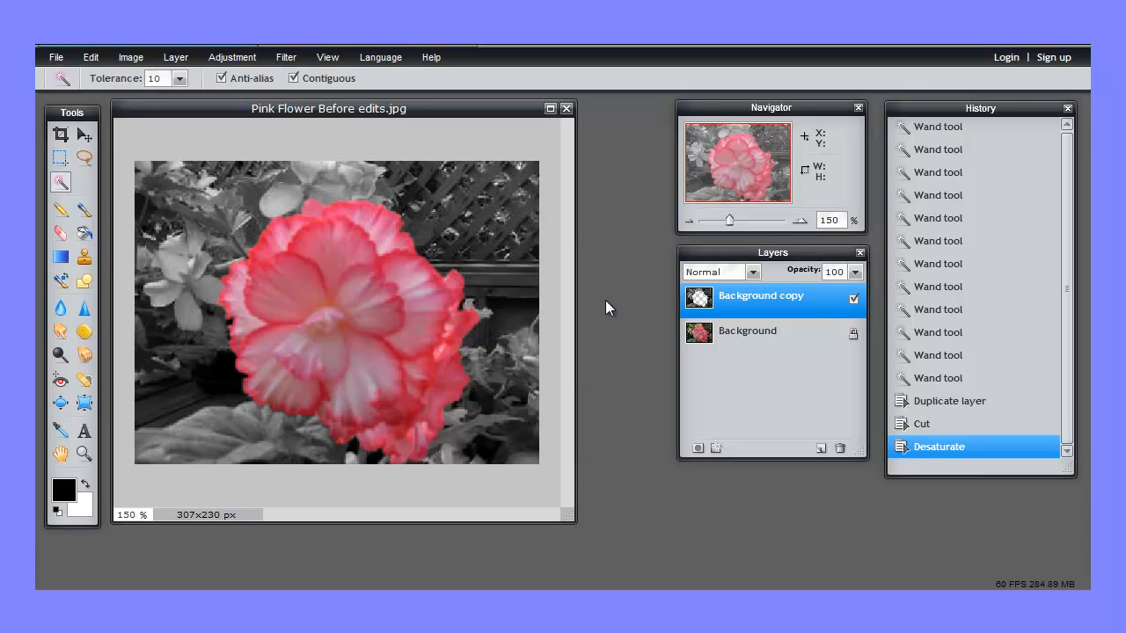
pyautogui.moveTo(612, 307)
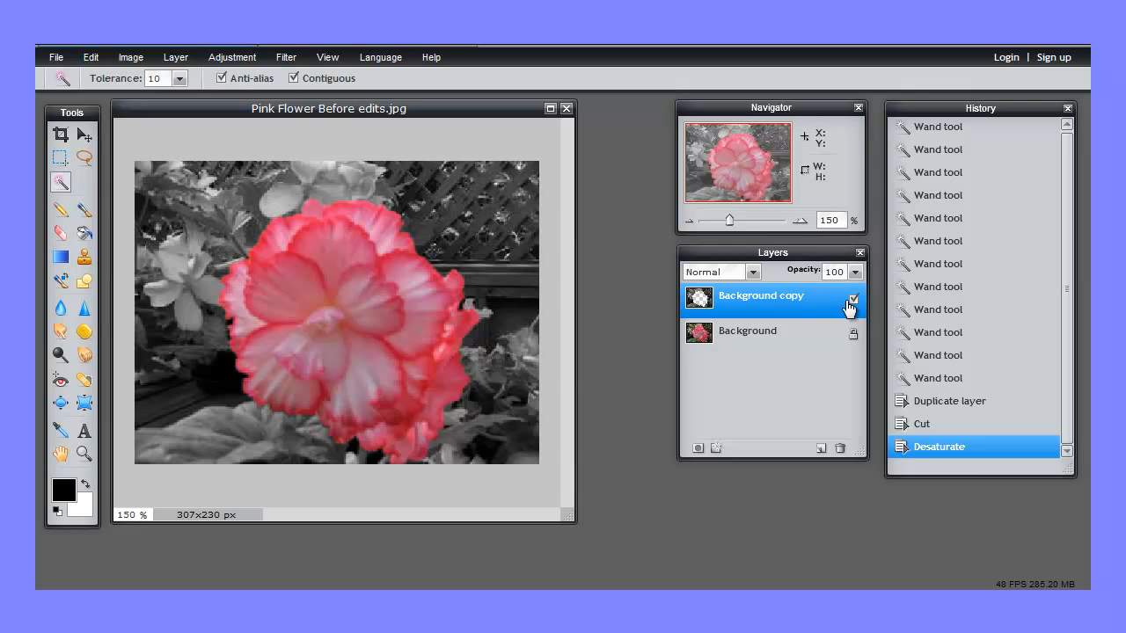
pyautogui.click(853, 300)
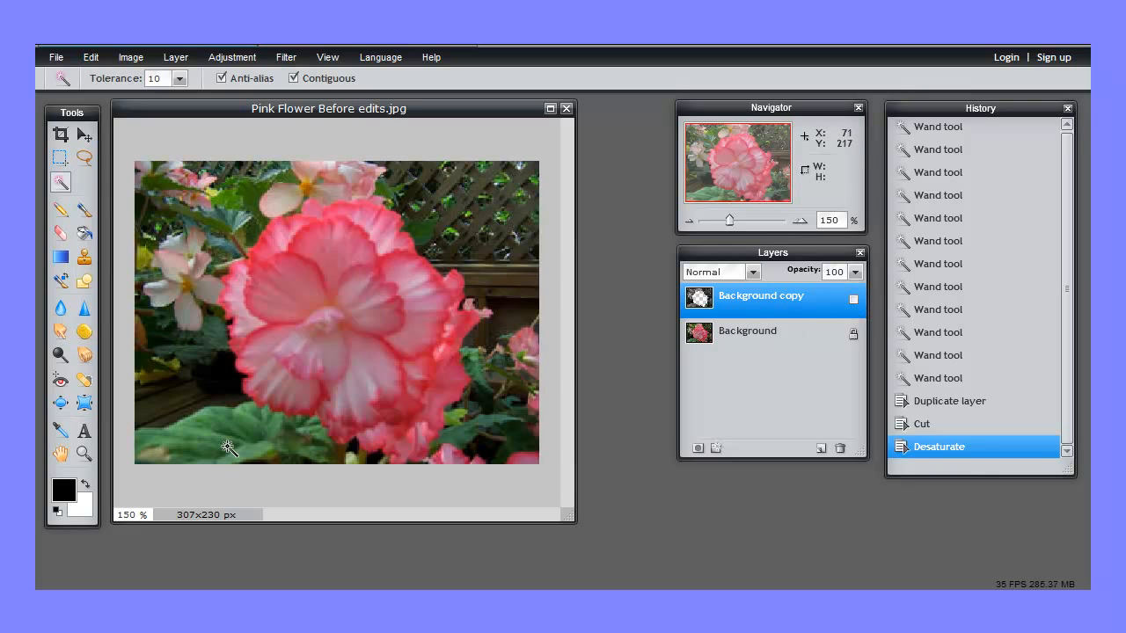
pyautogui.moveTo(484, 233)
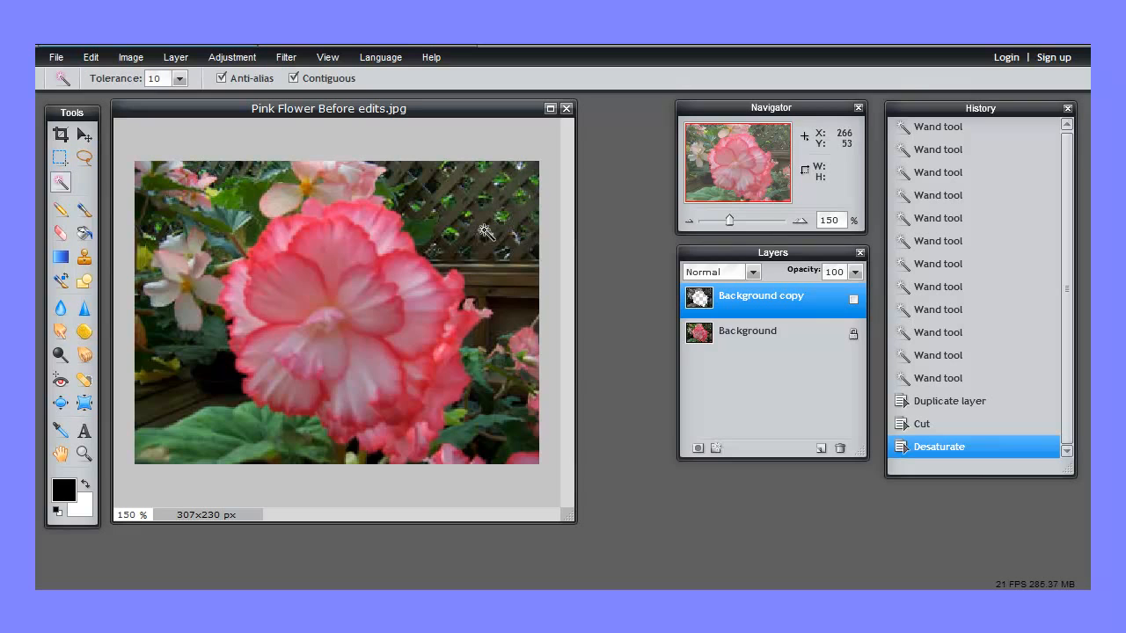
pyautogui.moveTo(525, 357)
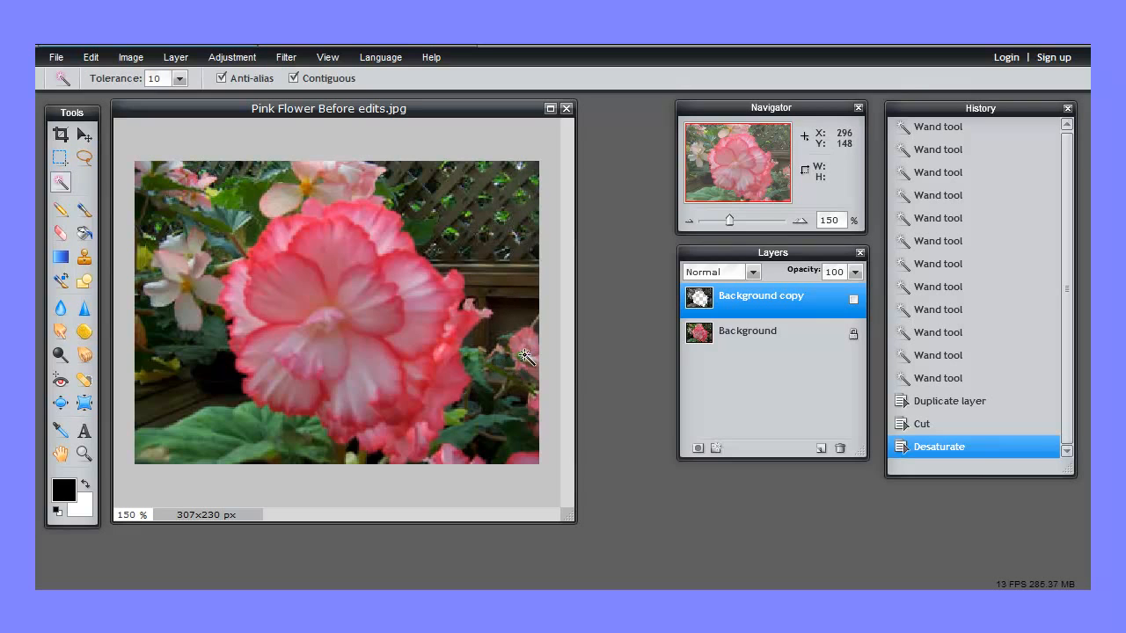
pyautogui.moveTo(519, 343)
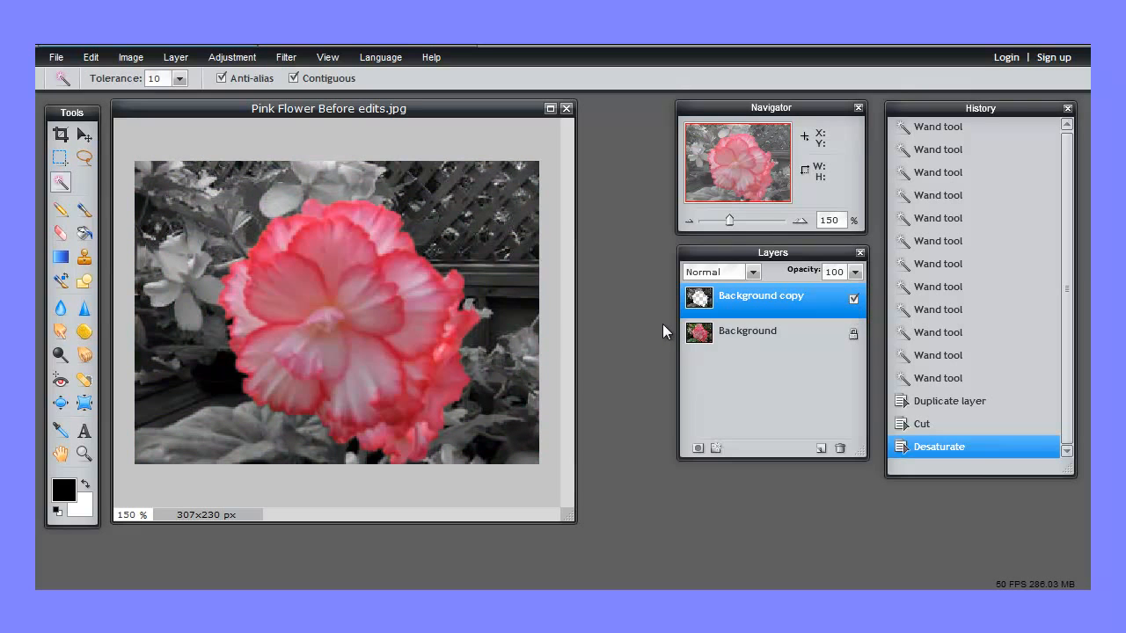
pyautogui.moveTo(621, 305)
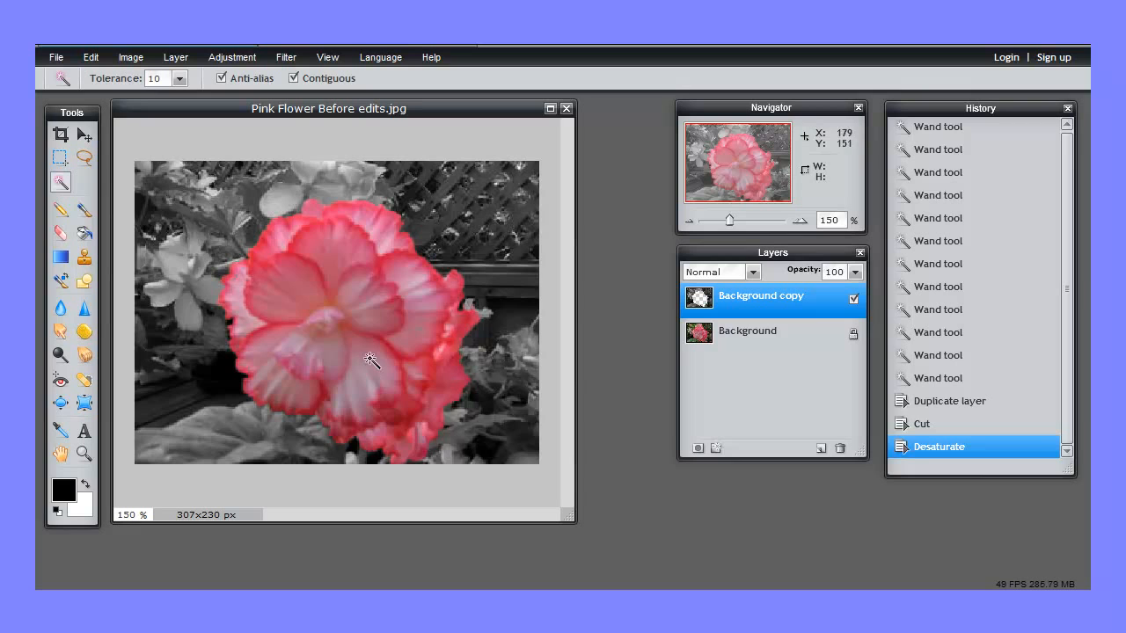
pyautogui.moveTo(380, 356)
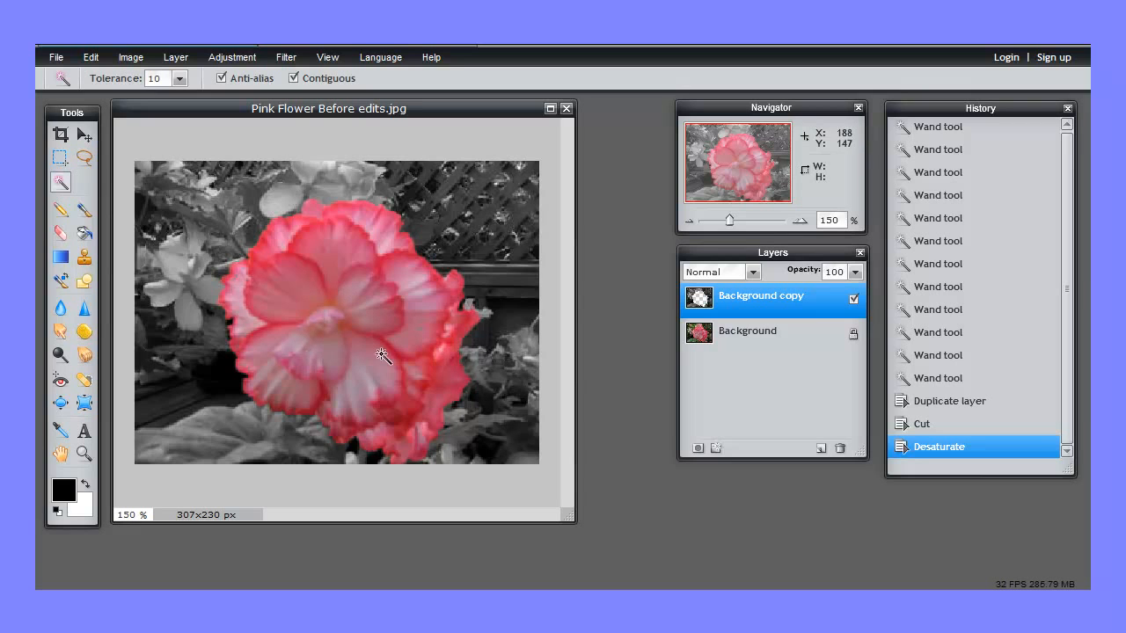
pyautogui.moveTo(541, 319)
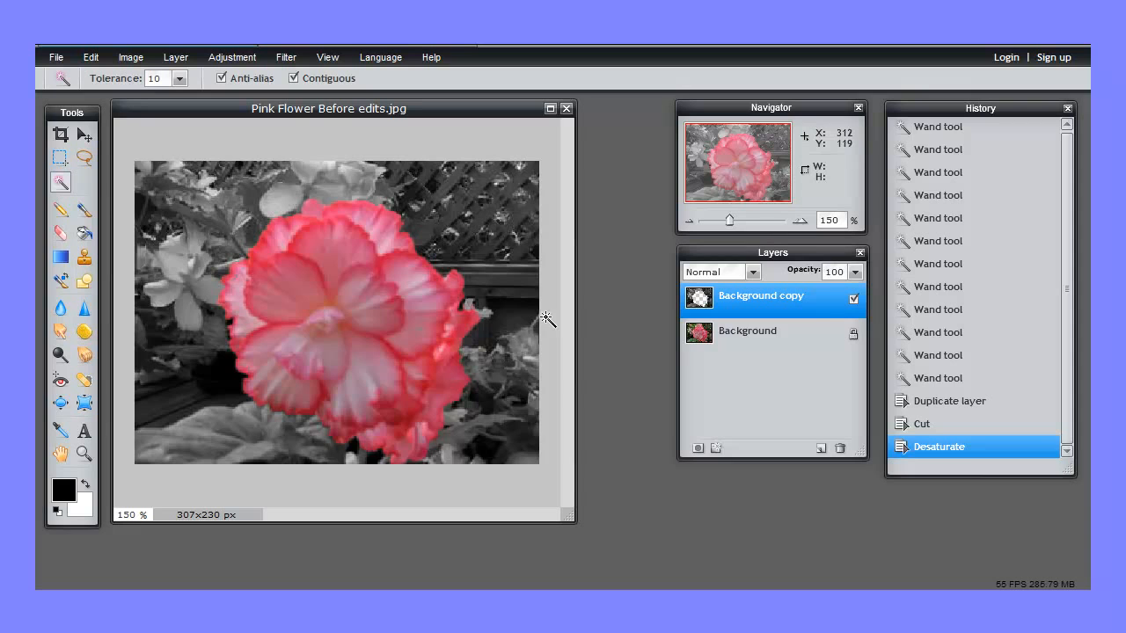
pyautogui.moveTo(550, 317)
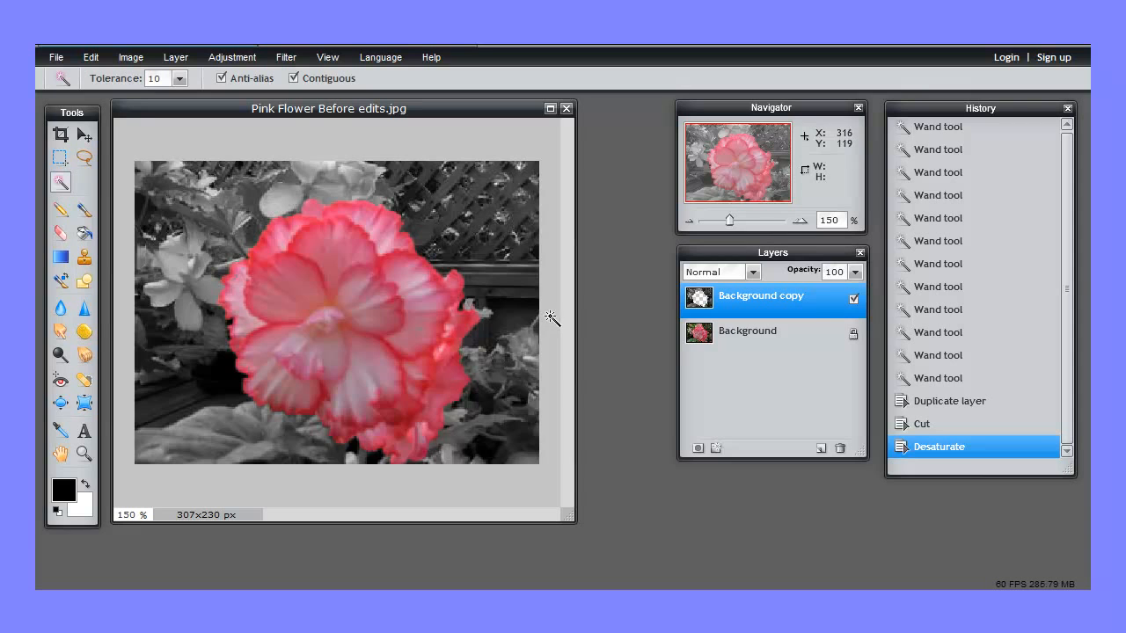